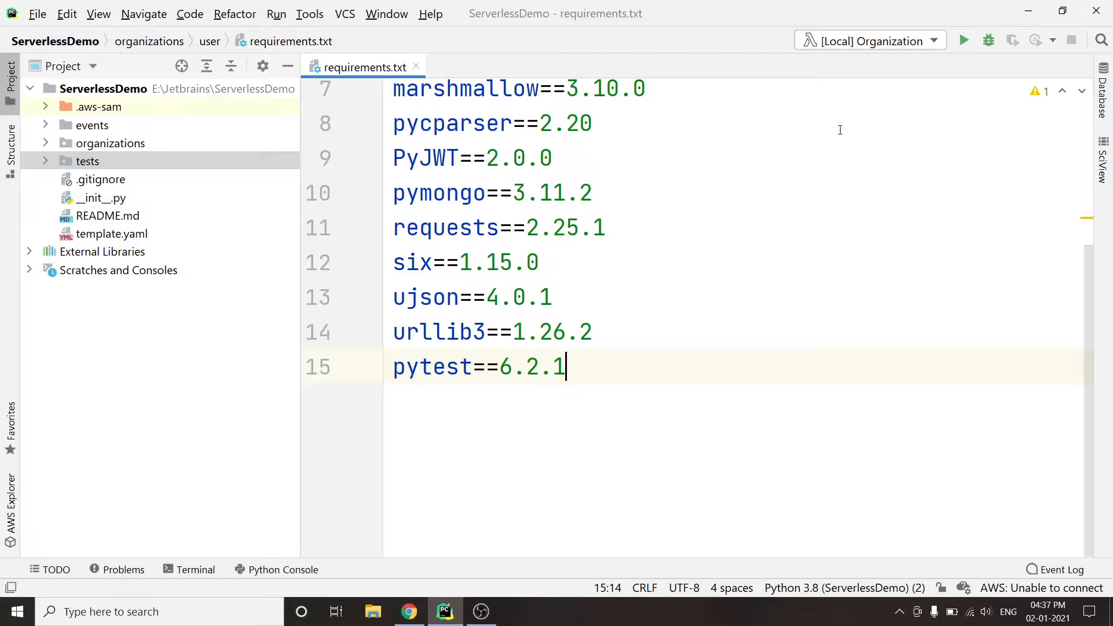
{"action": "mouse_move", "coordinate": [37, 167]}
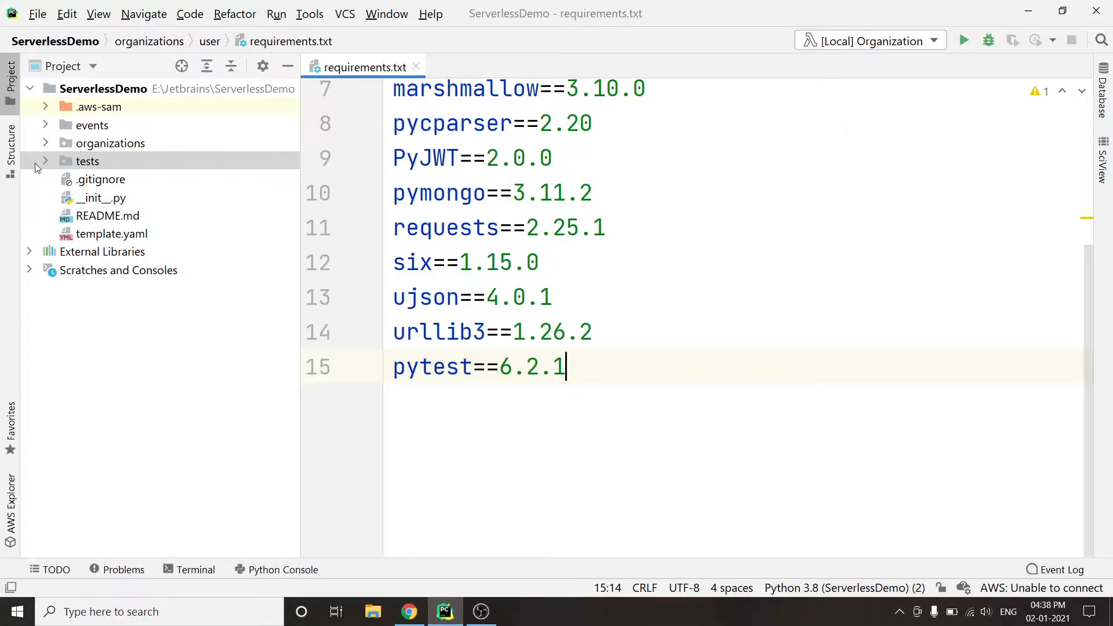
Expand the tests folder to reveal the unit package and test_handler.py.
{"action": "left_click", "coordinate": [88, 161]}
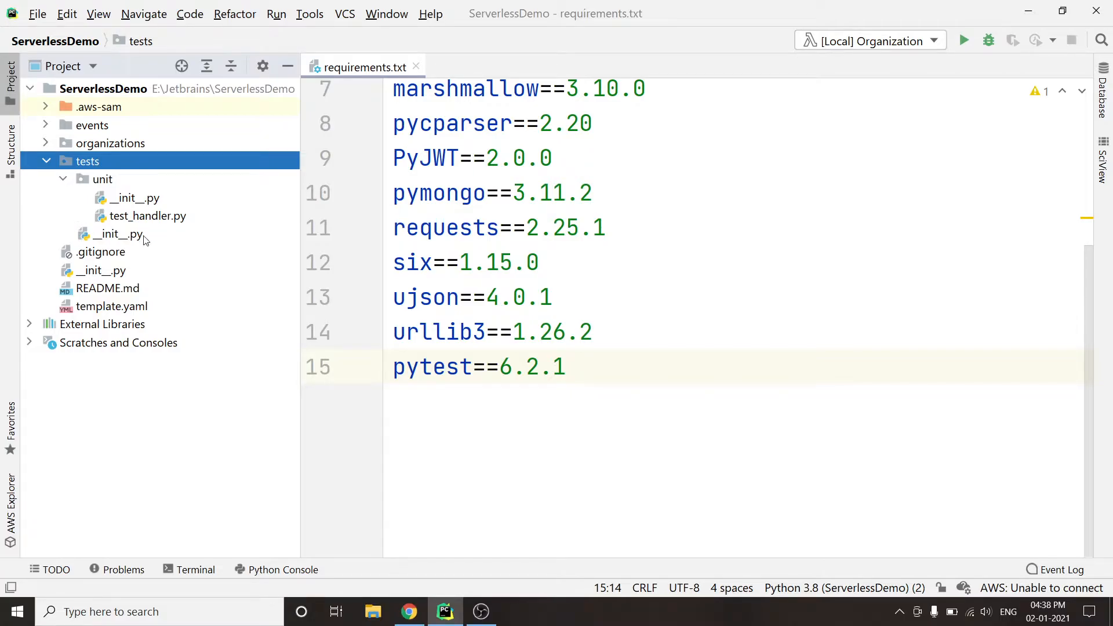
Recreate test_handler.py in unit and add a testing_db package containing db.py.
{"action": "right_click", "coordinate": [140, 216]}
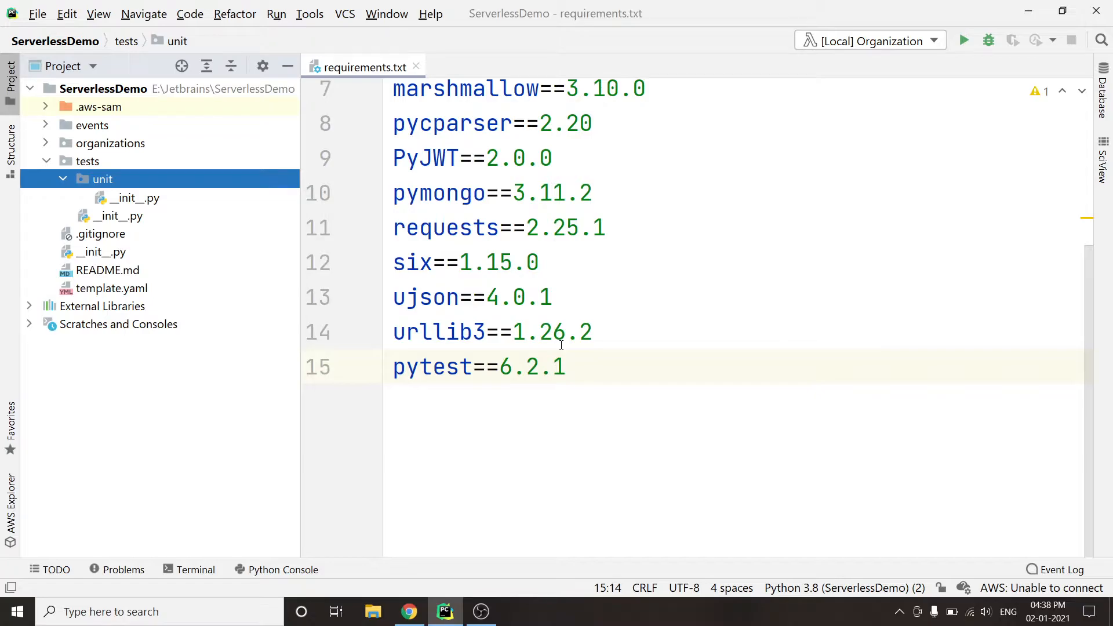
{"action": "mouse_move", "coordinate": [303, 277]}
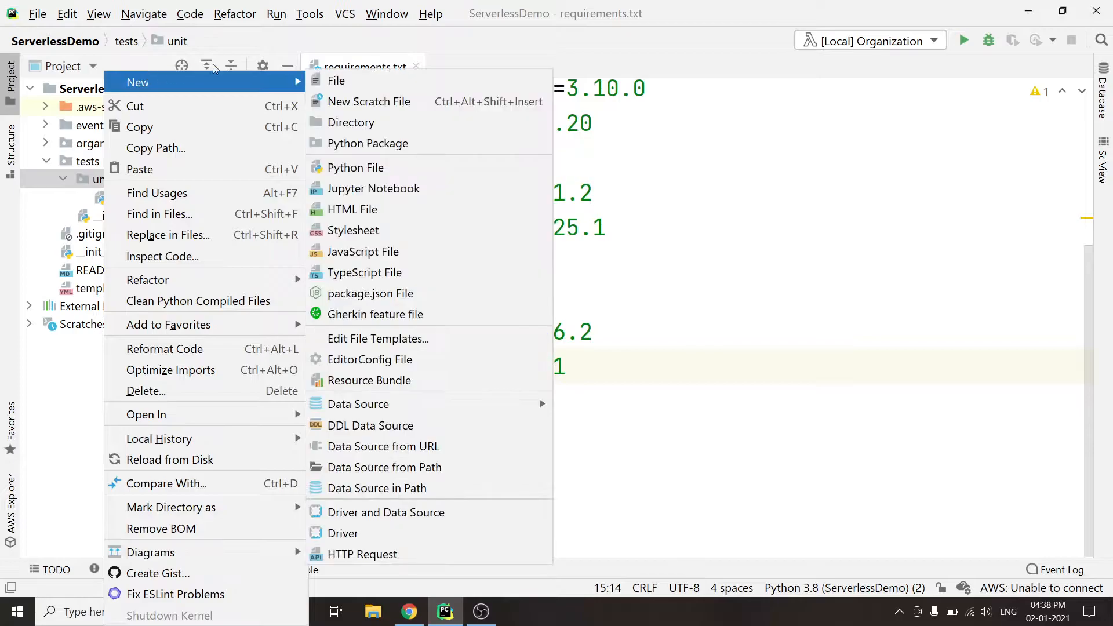
{"action": "left_click", "coordinate": [368, 143]}
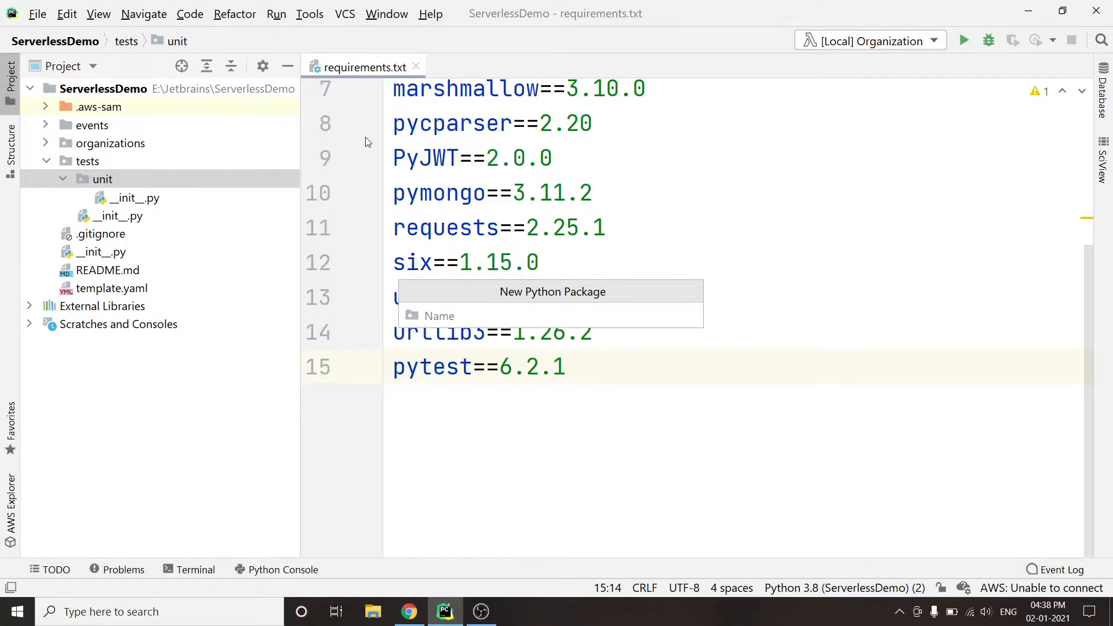
{"action": "type", "text": "testing_"}
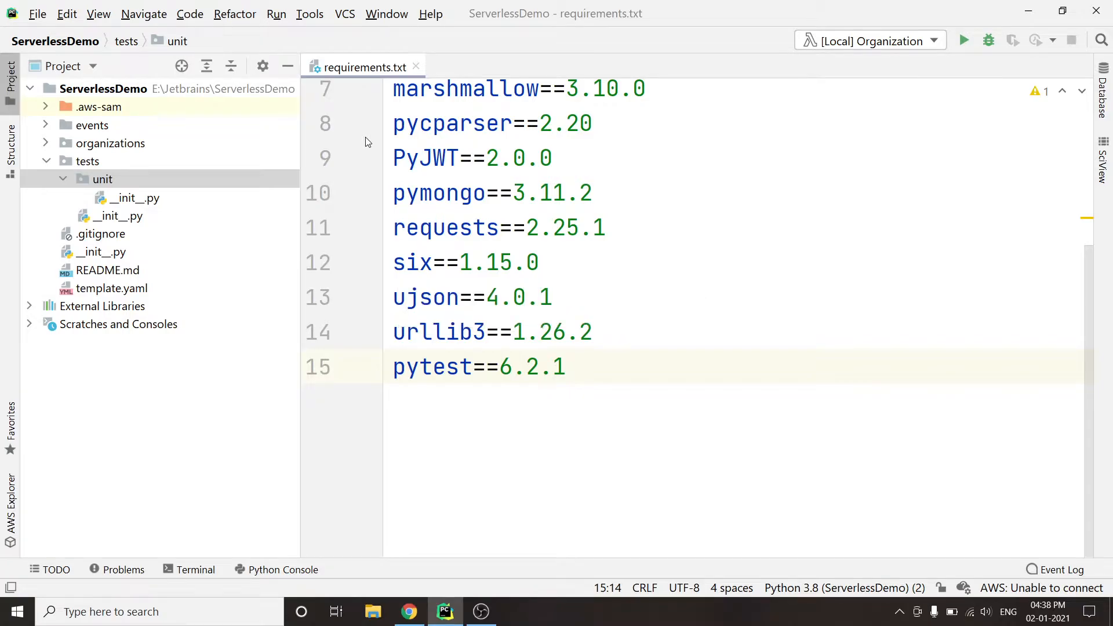
{"action": "right_click", "coordinate": [136, 197]}
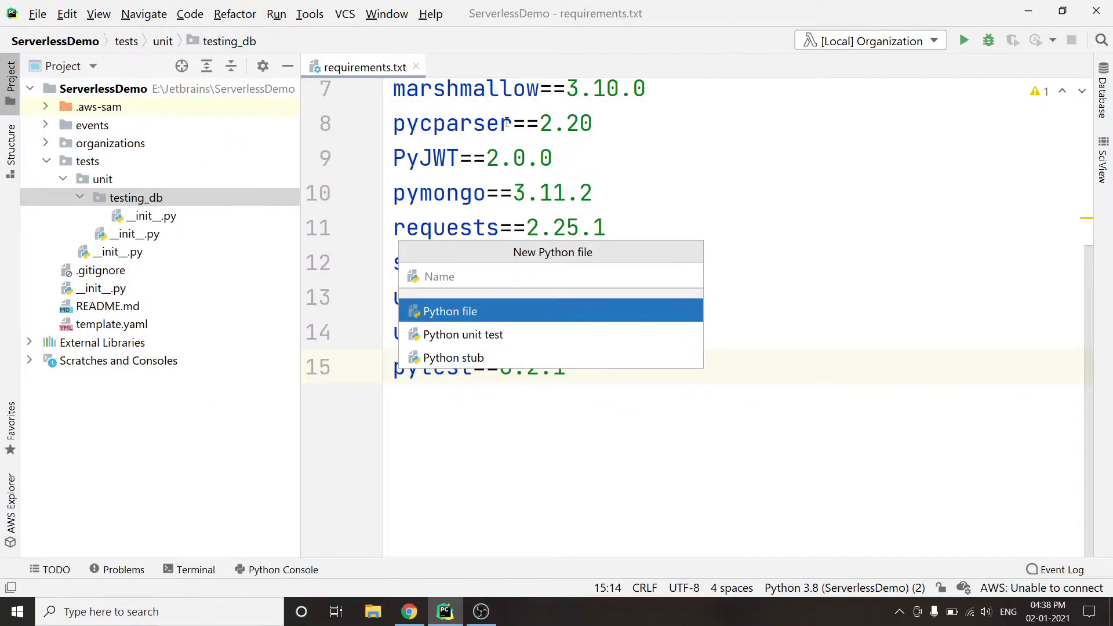
{"action": "type", "text": "db.py"}
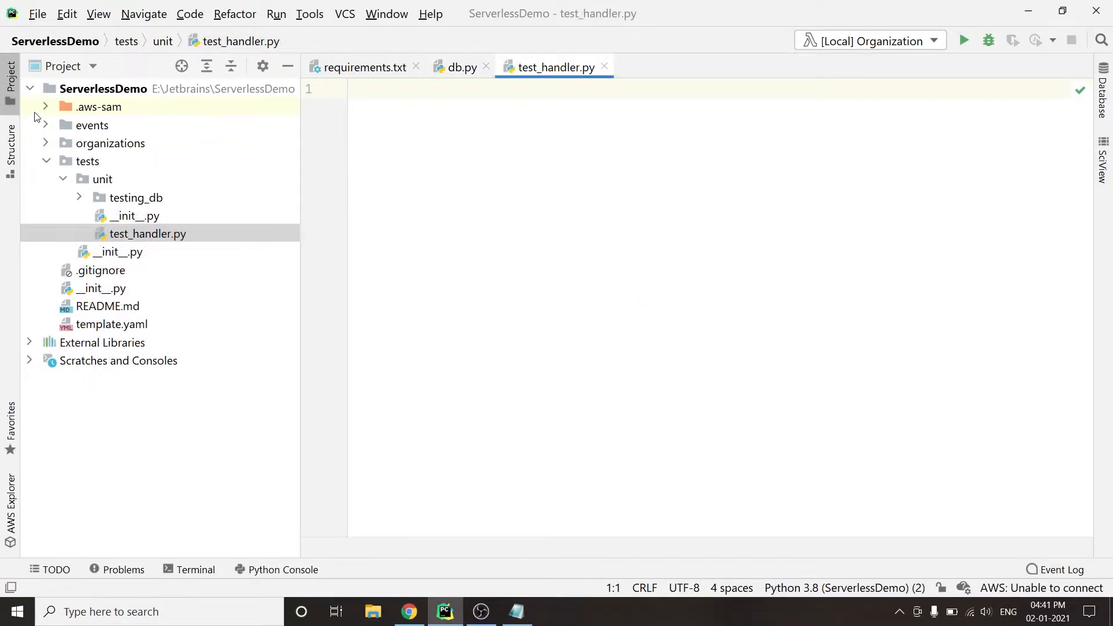
Hide the Project panel and begin test_handler.py with import json and import pytest.
{"action": "left_click", "coordinate": [9, 78]}
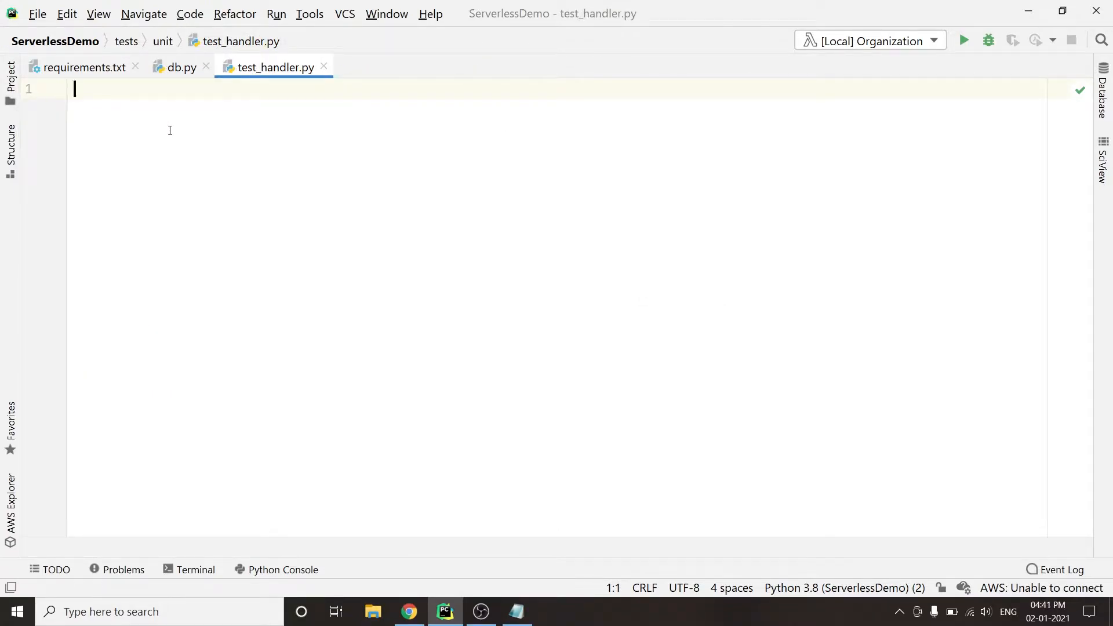
{"action": "type", "text": "import json"}
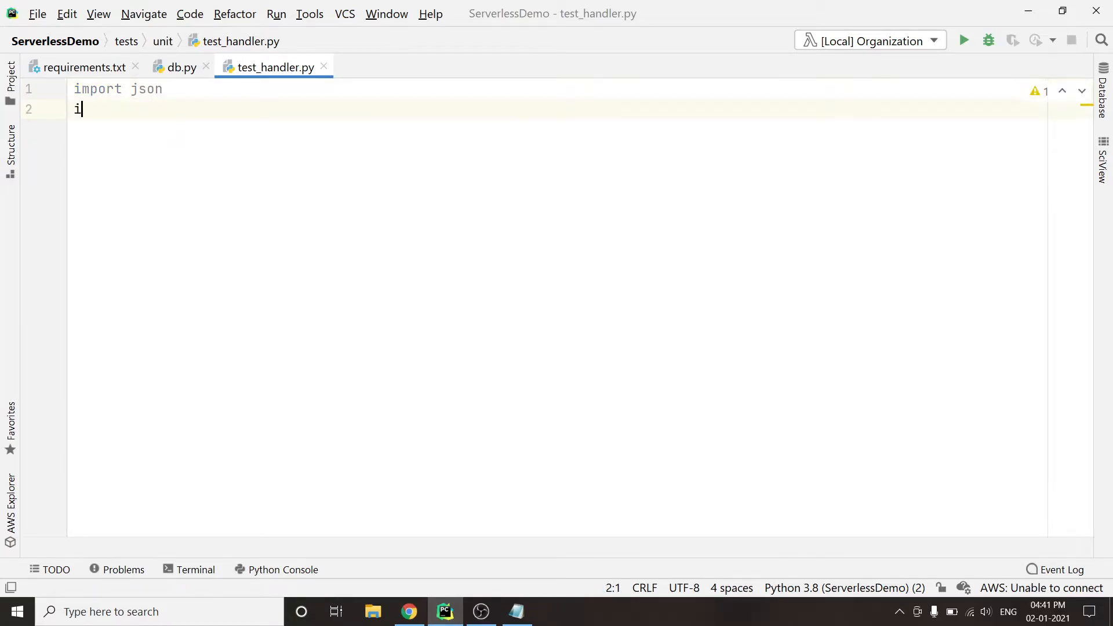
{"action": "type", "text": "mport pytest"}
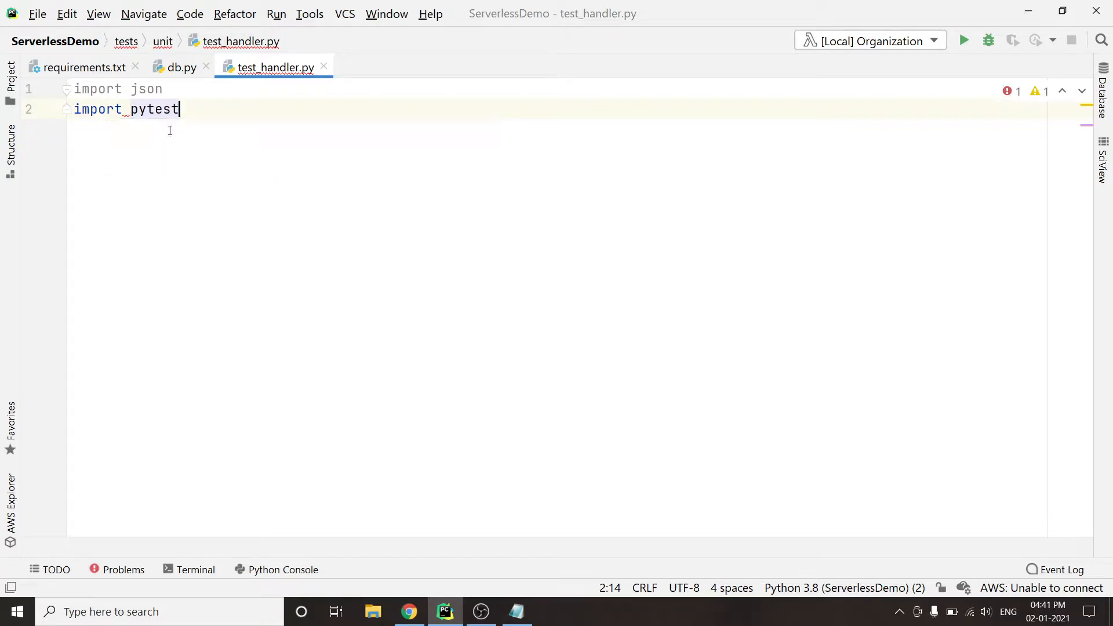
{"action": "key", "text": "Enter"}
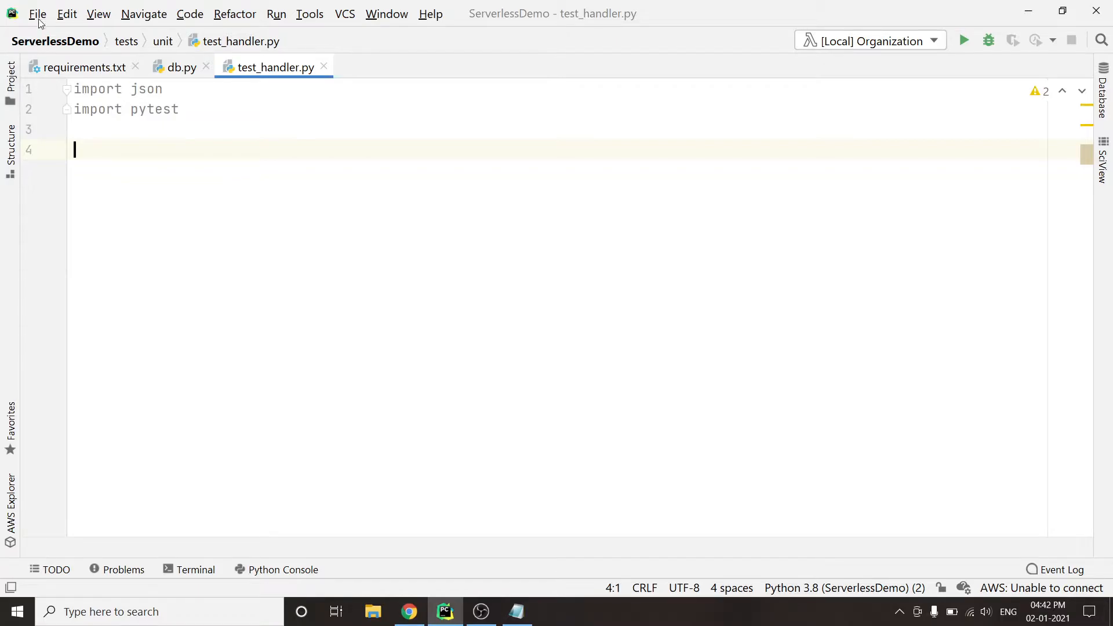
Make pytest the default test runner under Python Integrated Tools settings.
{"action": "left_click", "coordinate": [37, 13]}
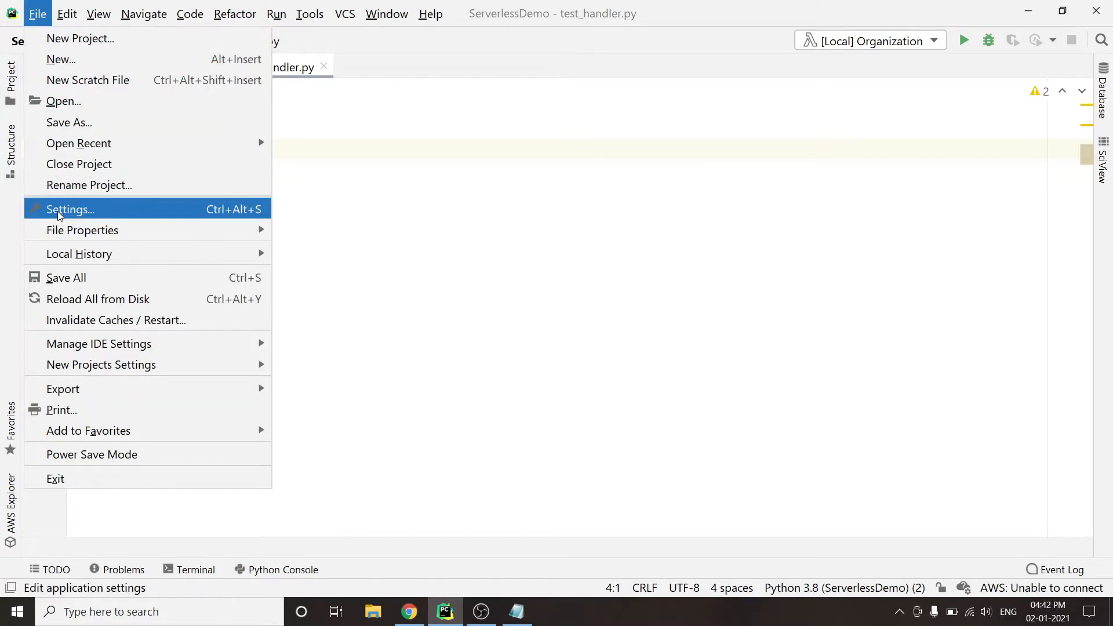
{"action": "left_click", "coordinate": [69, 209]}
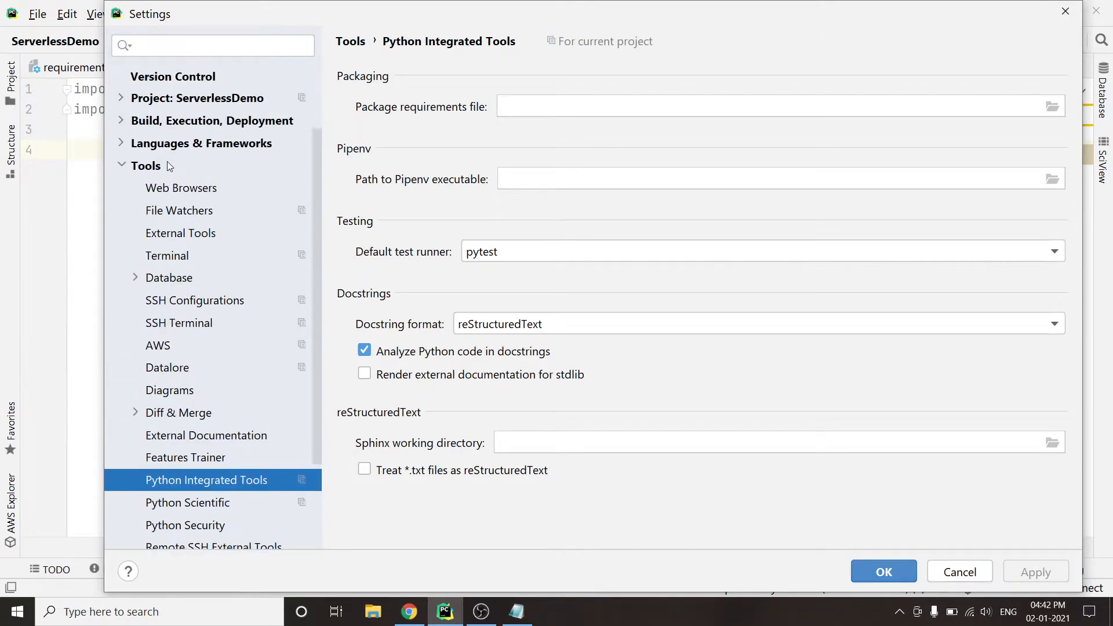
{"action": "left_click", "coordinate": [145, 166]}
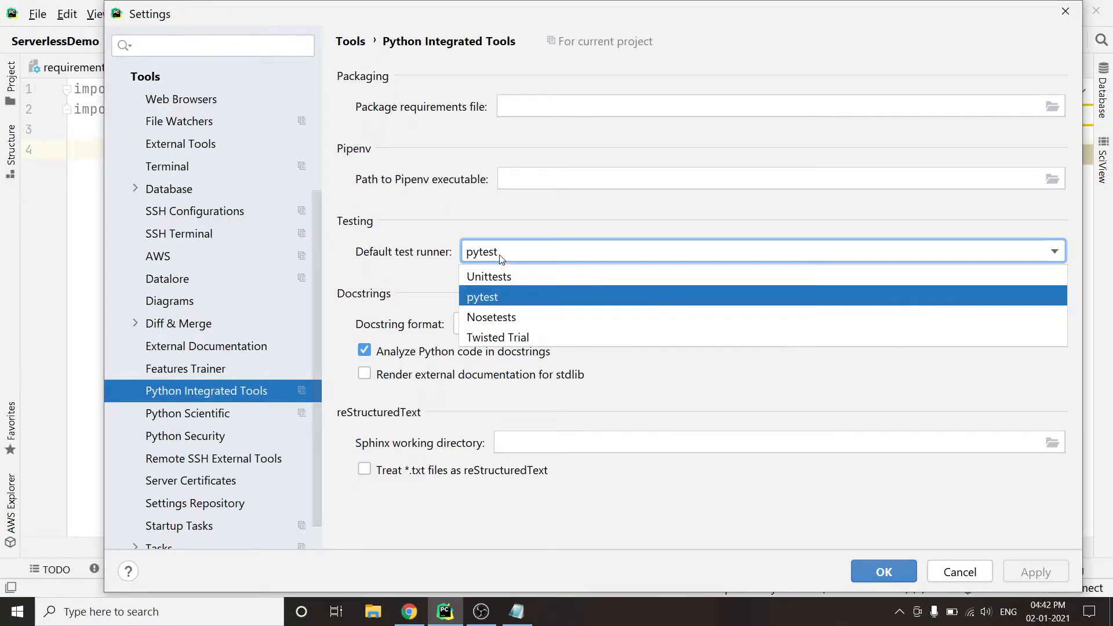
{"action": "left_click", "coordinate": [481, 297]}
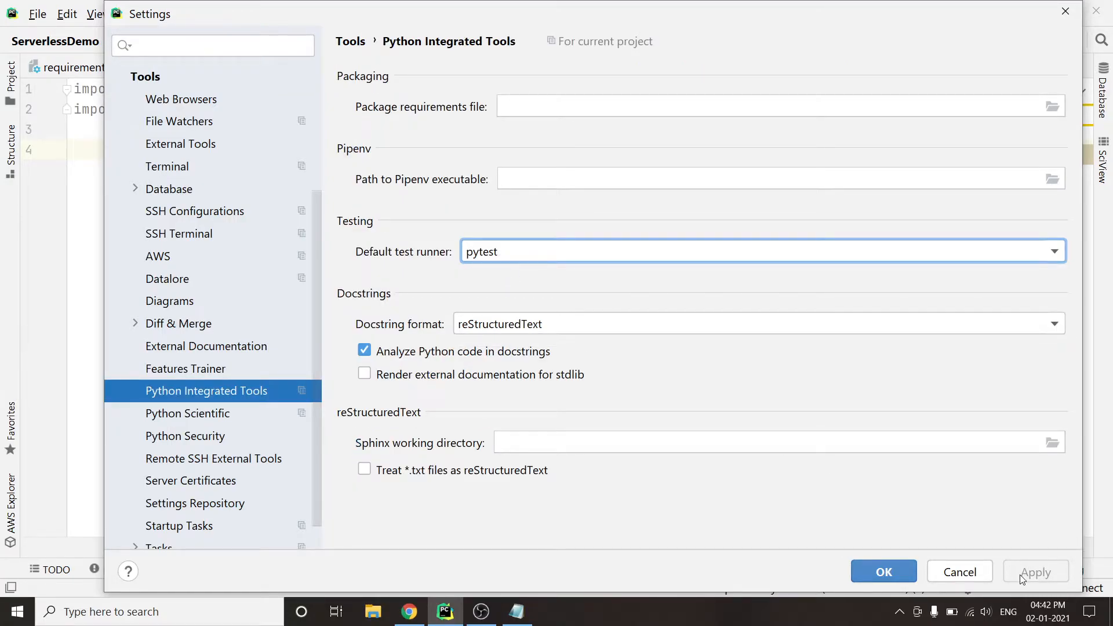
{"action": "left_click", "coordinate": [883, 571]}
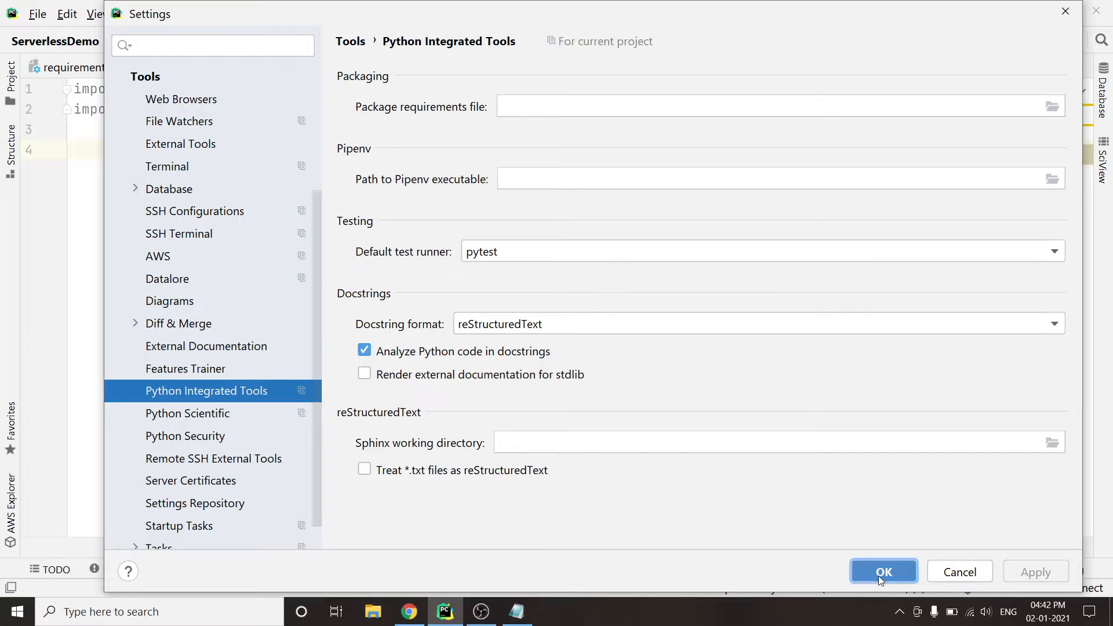
{"action": "left_click", "coordinate": [883, 572]}
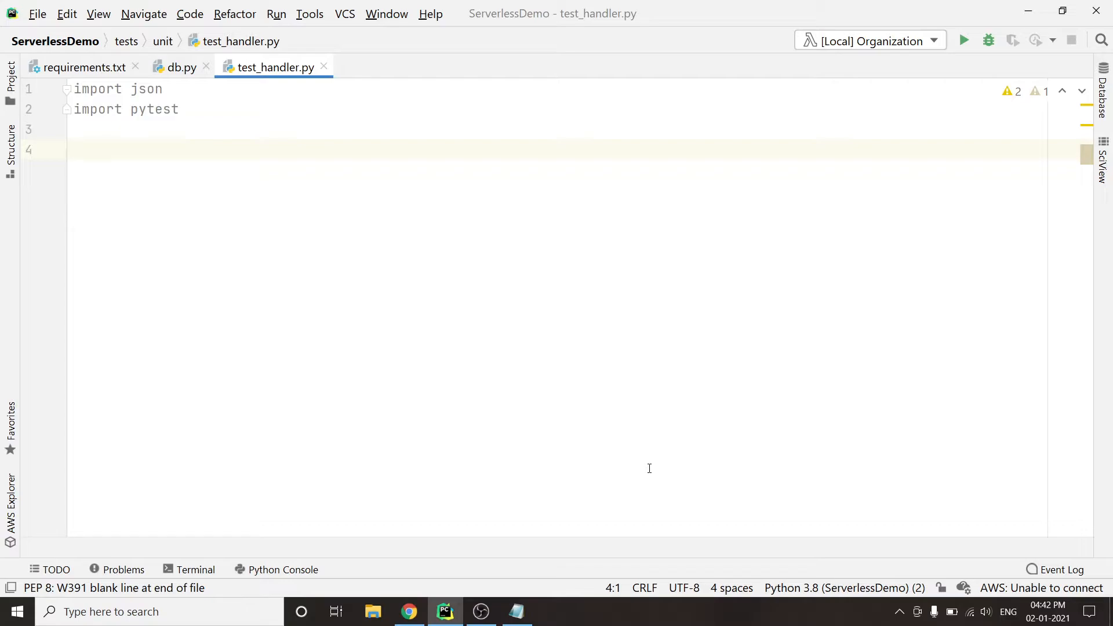
Import app from organizations.user.create and db from .testing_db.
{"action": "type", "text": "from or"}
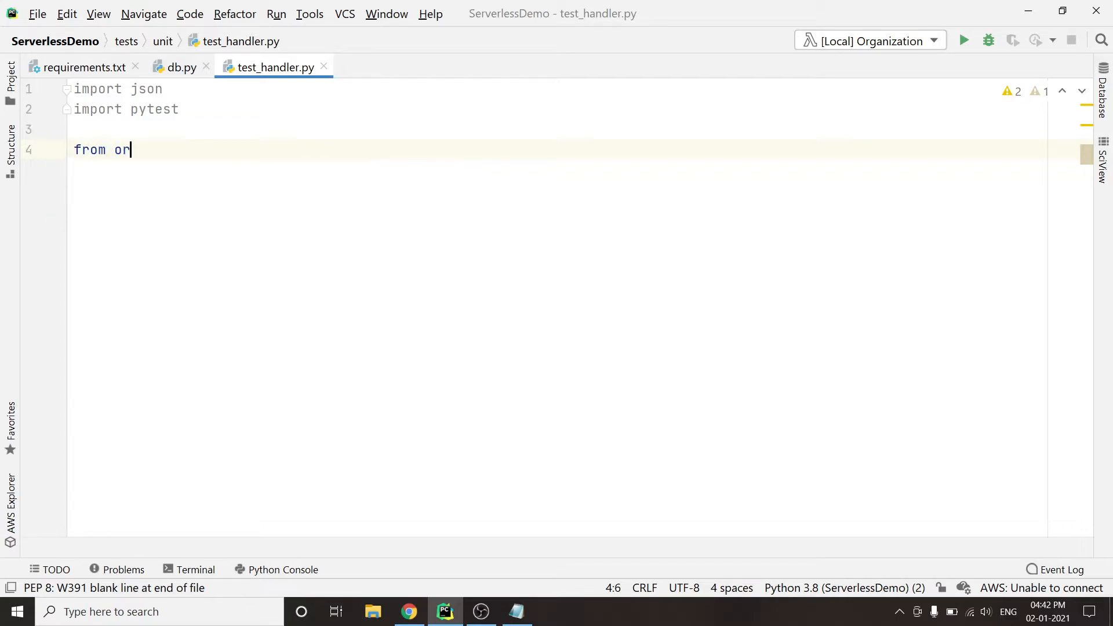
{"action": "type", "text": "ganizations."}
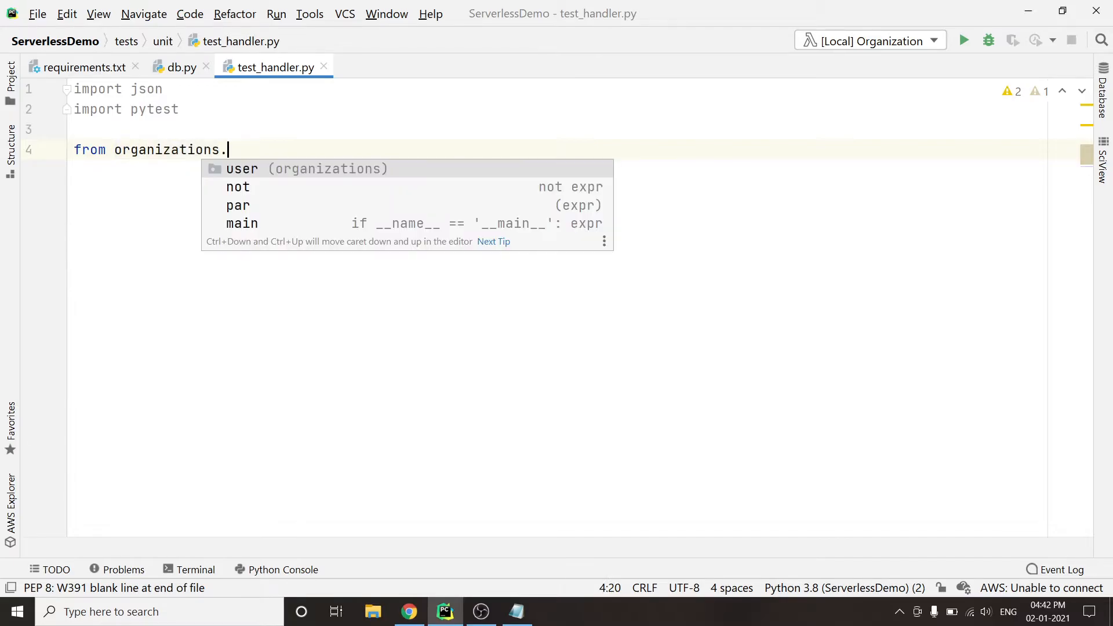
{"action": "type", "text": "user.create import"}
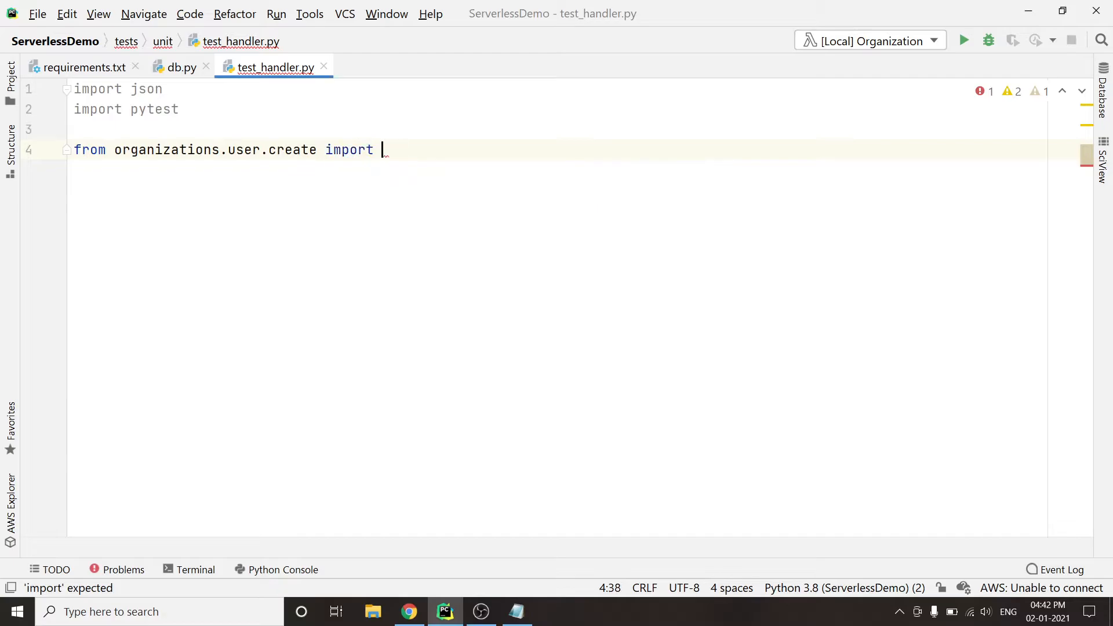
{"action": "type", "text": "app"}
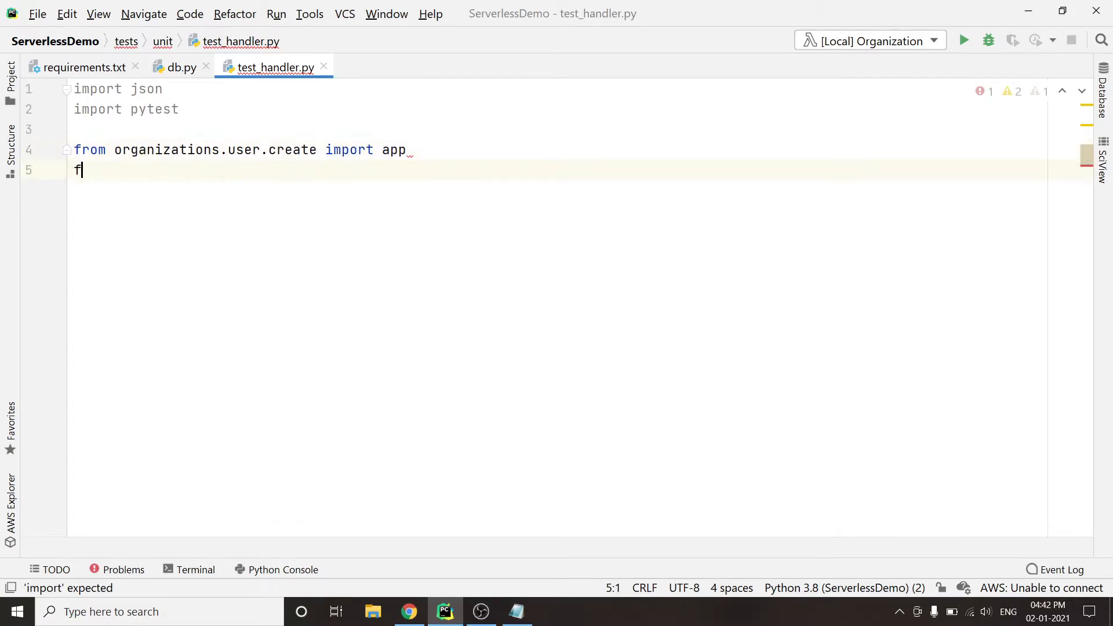
{"action": "type", "text": "rom .testing_db import db"}
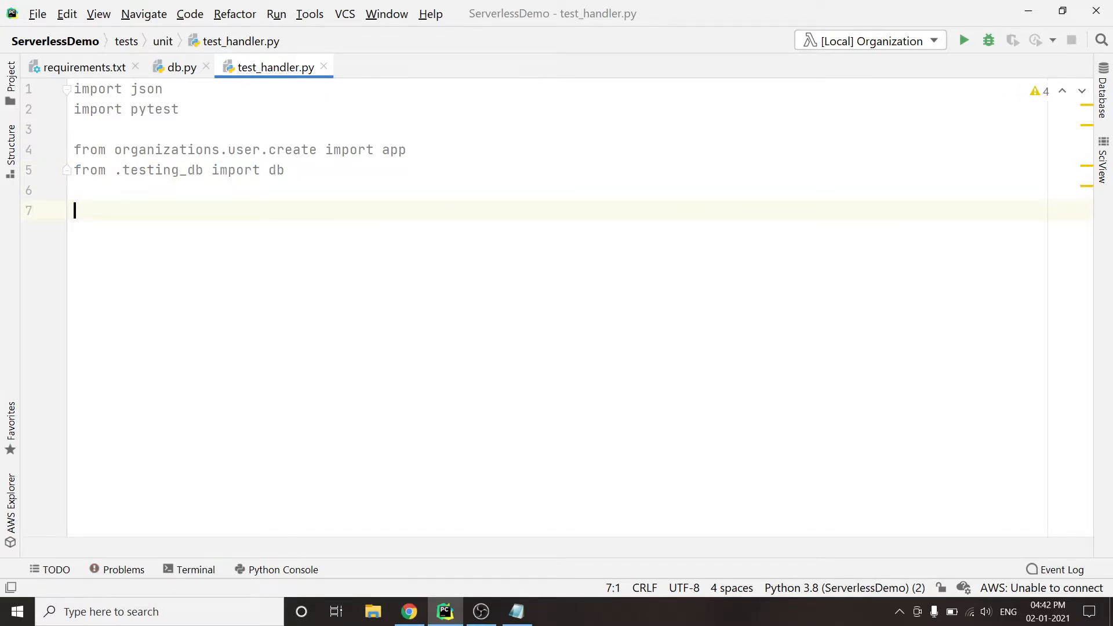
{"action": "type", "text": "@p"}
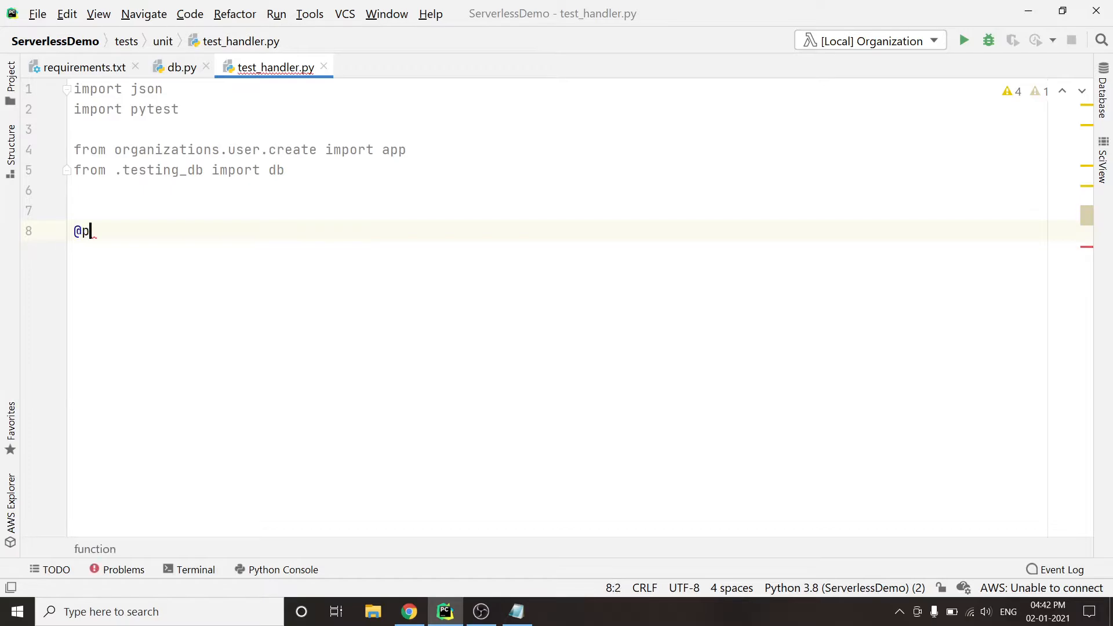
{"action": "type", "text": "ytest.fixture("}
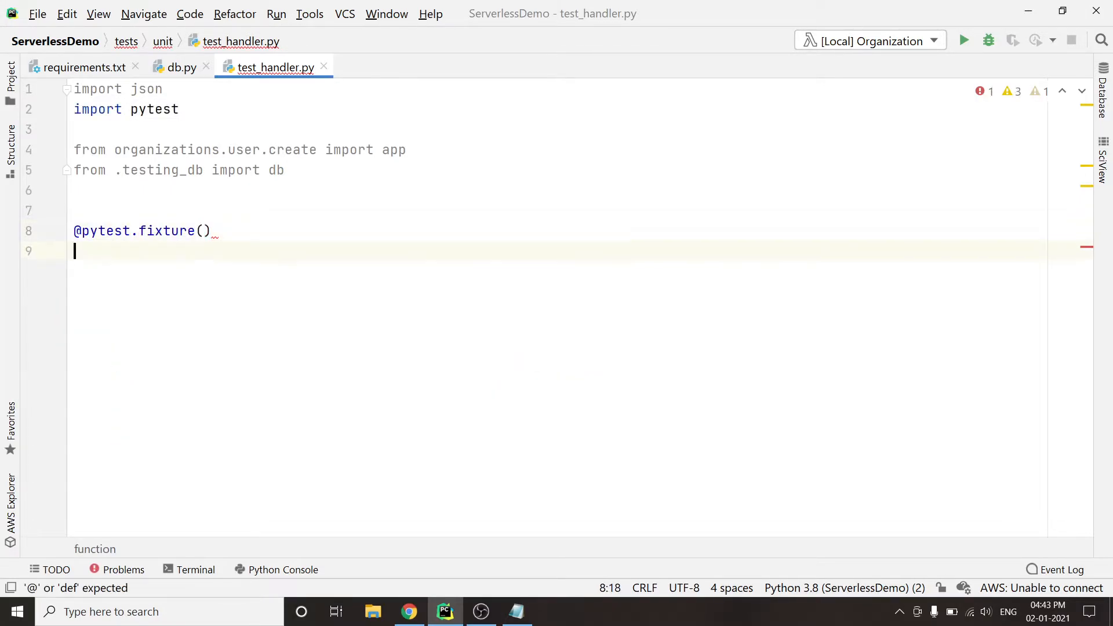
{"action": "type", "text": "def f"}
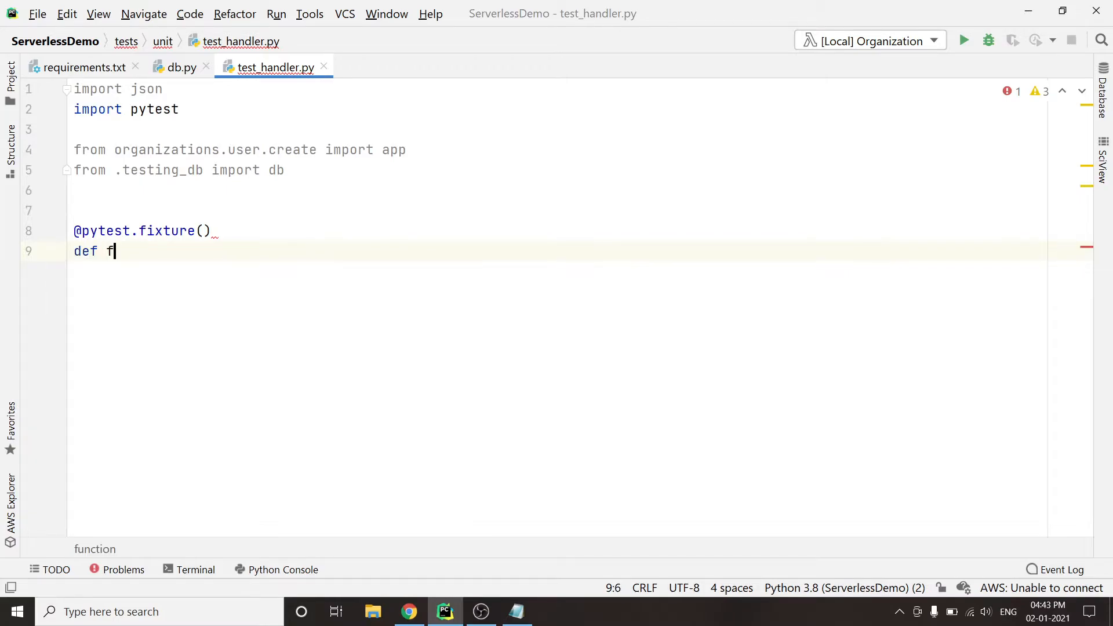
{"action": "type", "text": "ixture_event"}
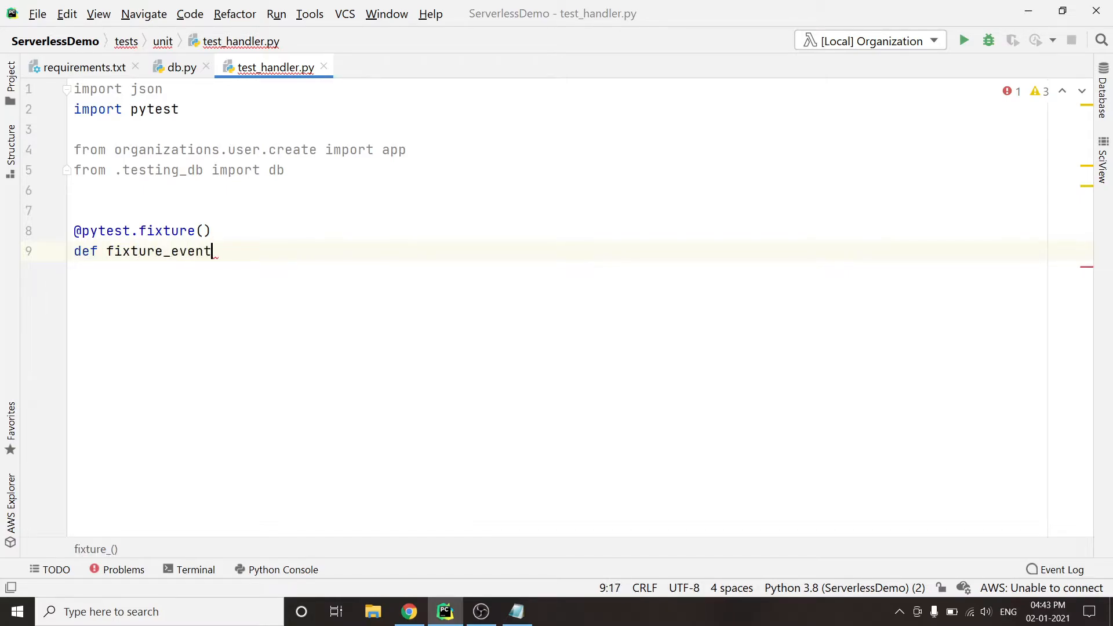
{"action": "type", "text": "():"}
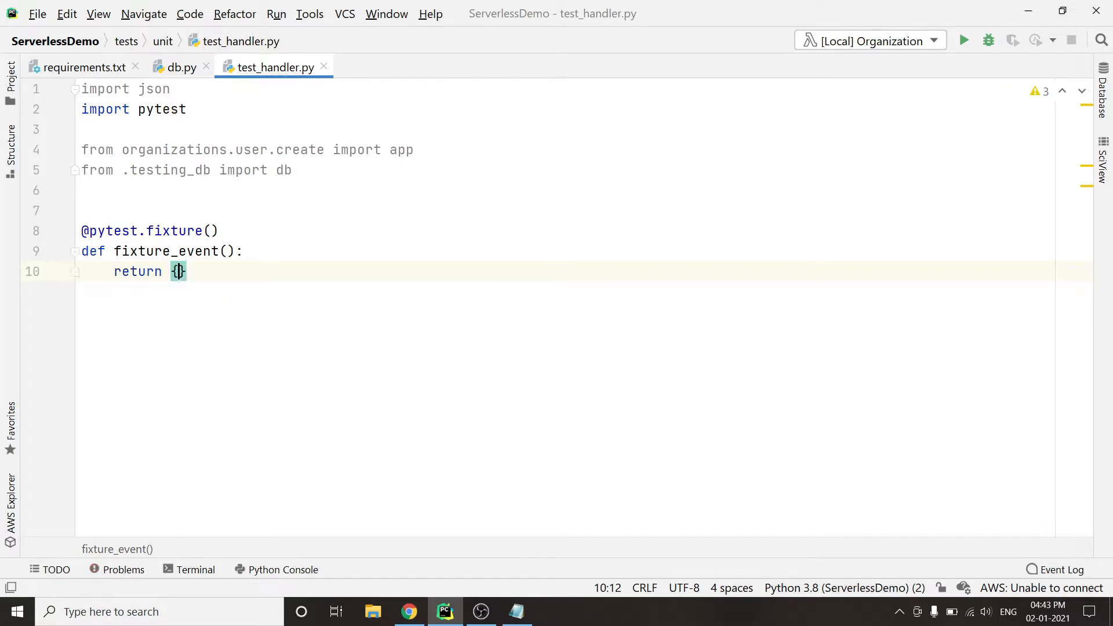
{"action": "type", "text": "\"b"}
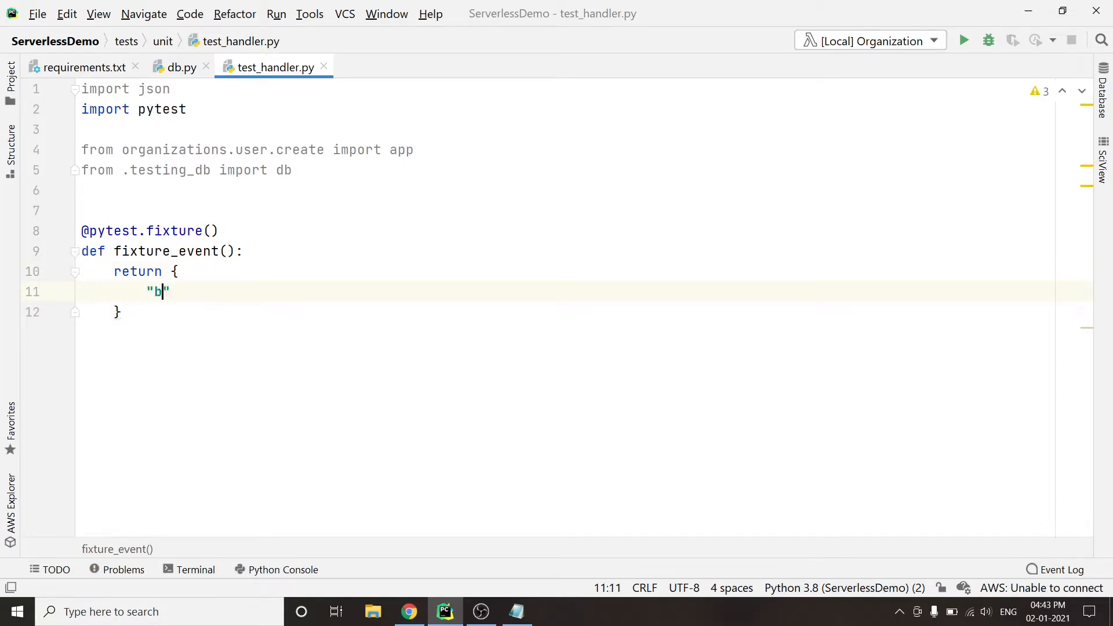
{"action": "type", "text": "ody\":"}
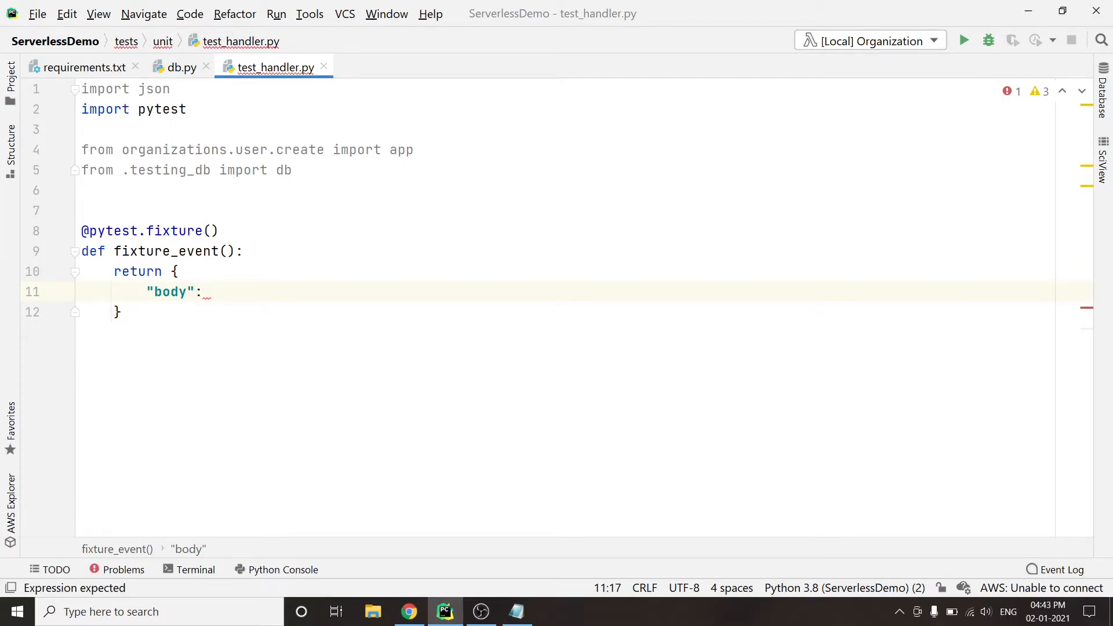
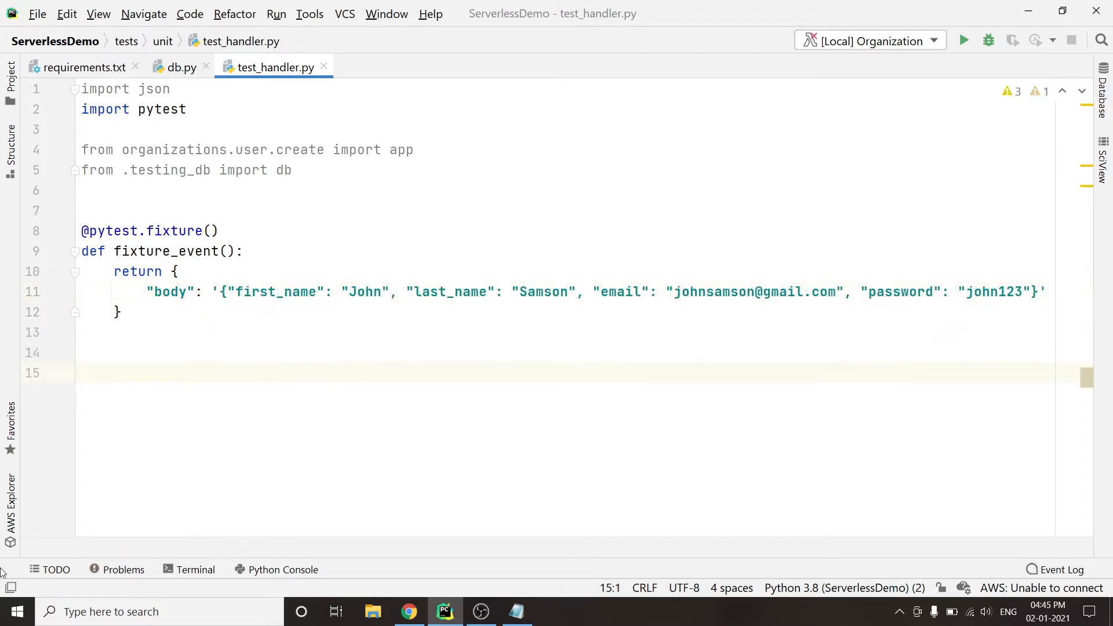
Declare class TestRegistrationAPI with method test_lambda_handler(self, fixture_event).
{"action": "type", "text": "class"}
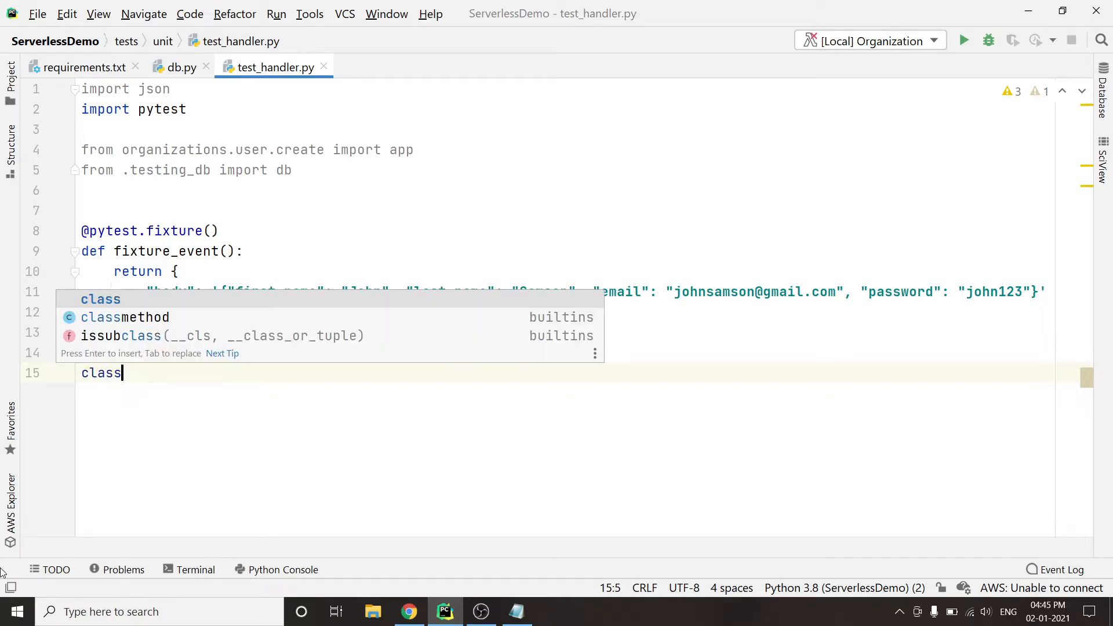
{"action": "type", "text": "TestRegist"}
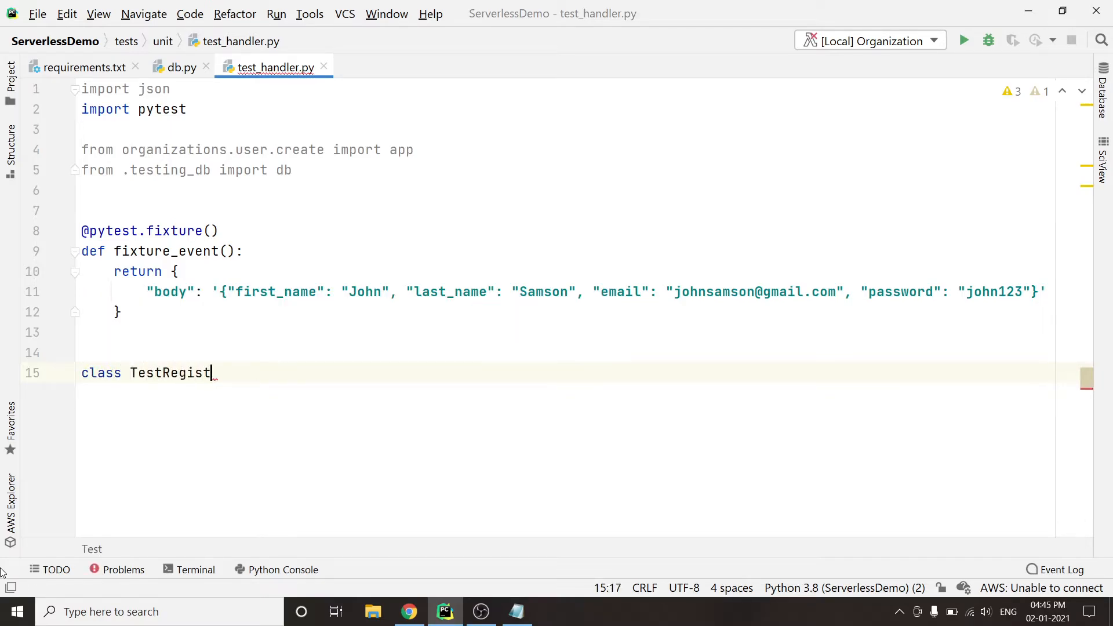
{"action": "type", "text": "rationAPI:"}
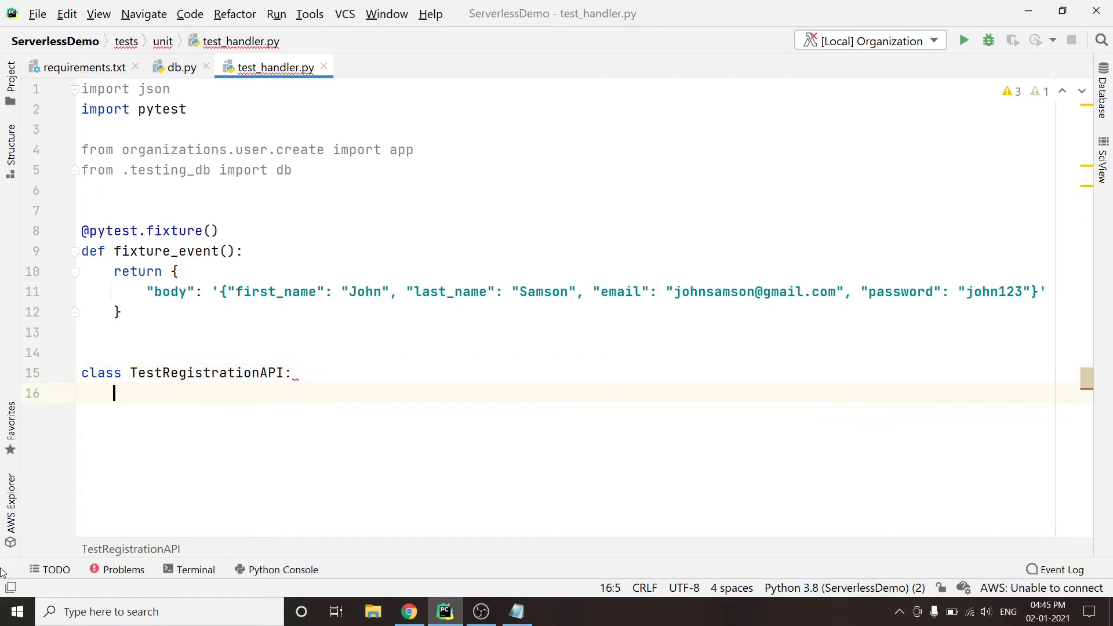
{"action": "type", "text": "def t"}
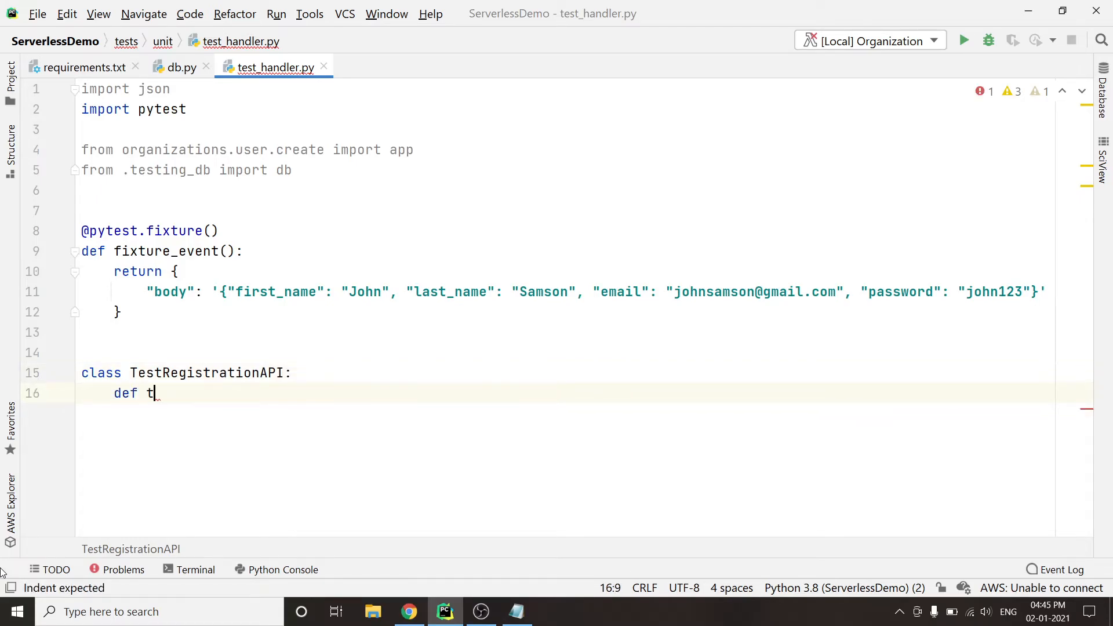
{"action": "type", "text": "est_lambda_"}
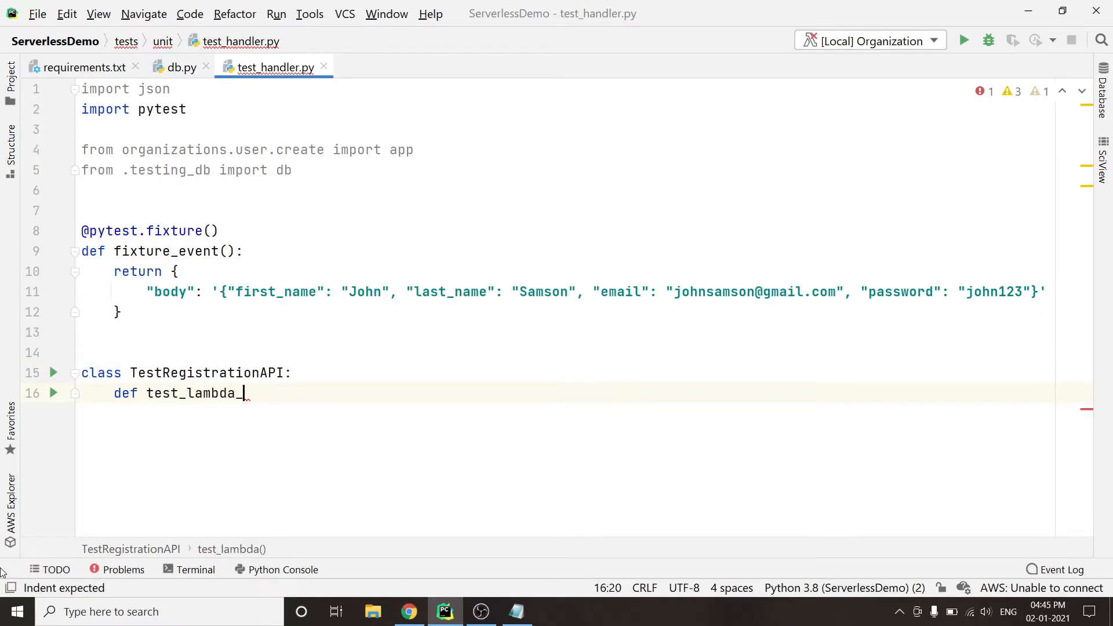
{"action": "type", "text": "handler(selfs):"}
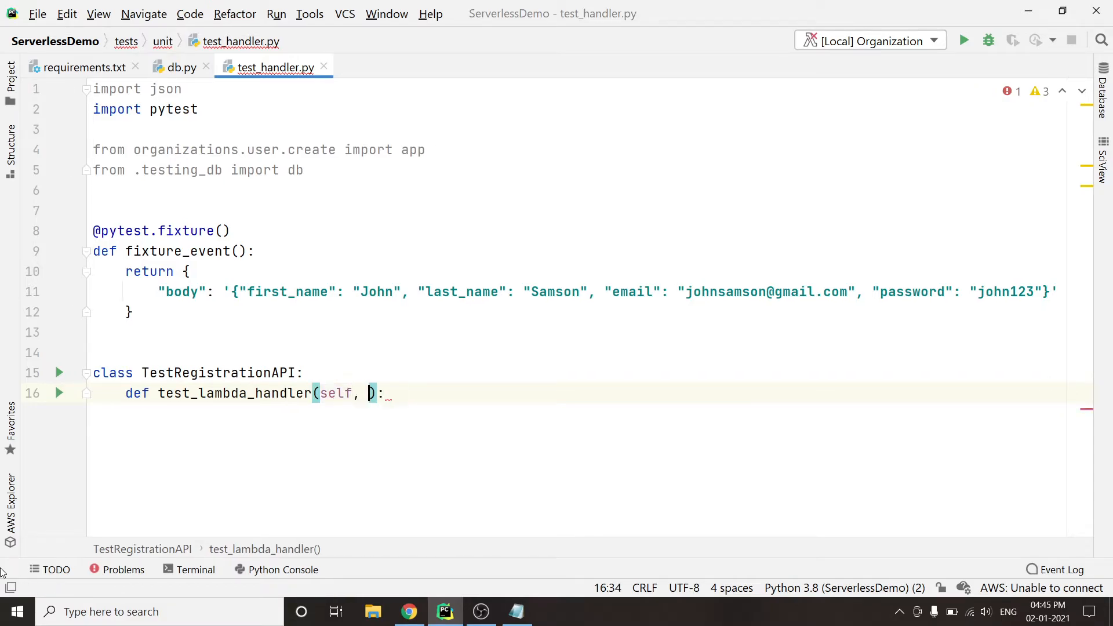
{"action": "type", "text": "fixture_event"}
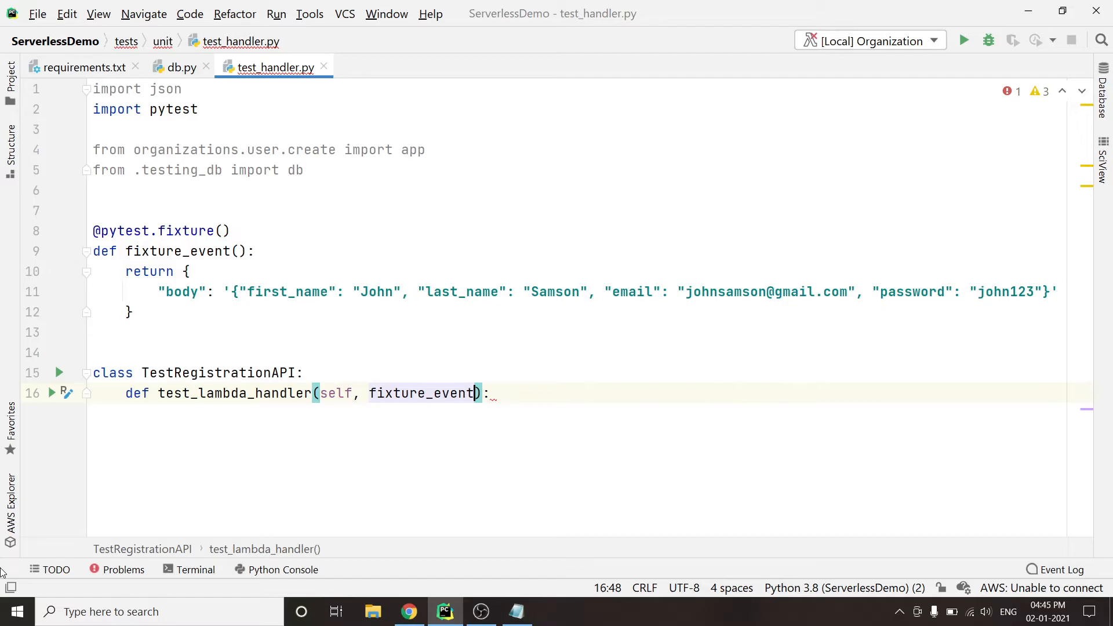
{"action": "key", "text": "enter"}
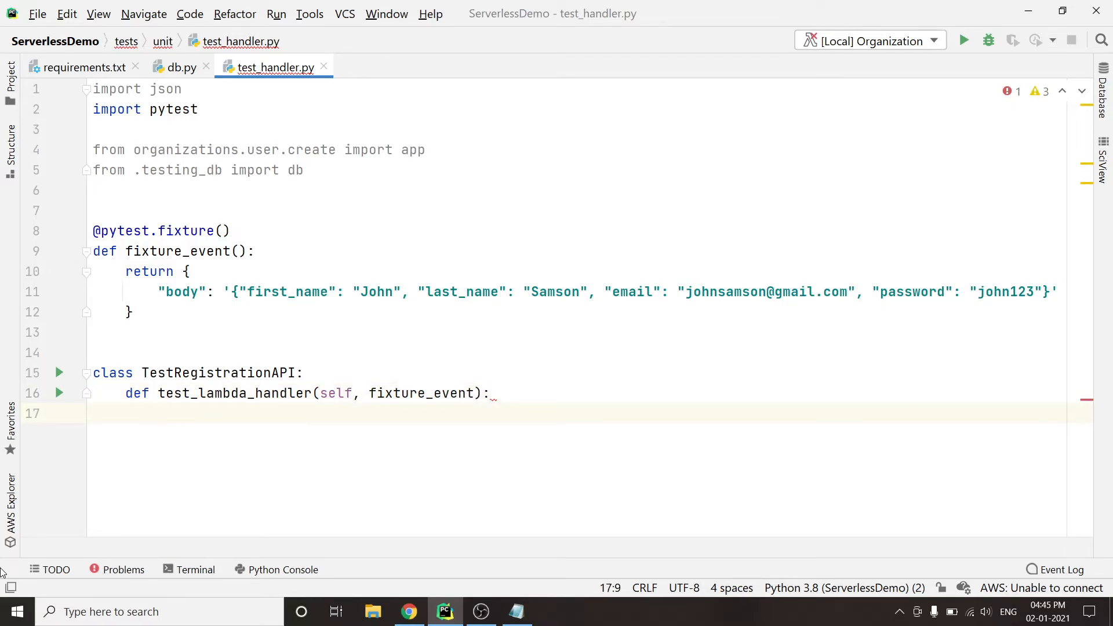
Store app.lambda_handler(fixture_event, "") in ret inside the test method.
{"action": "type", "text": "ret ="}
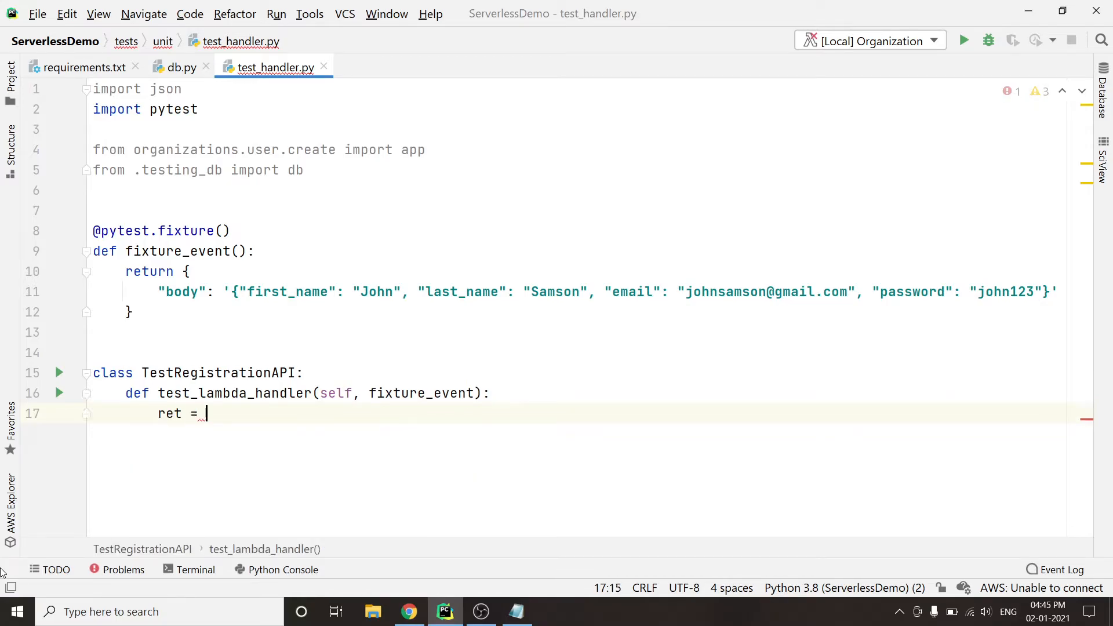
{"action": "type", "text": "app.lambda_handler("}
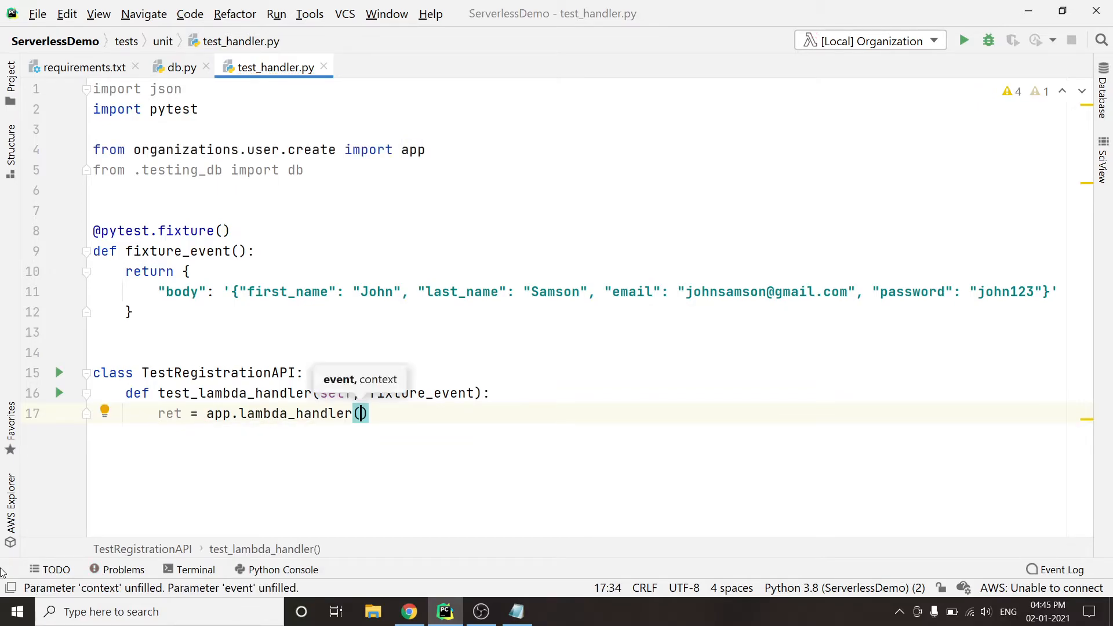
{"action": "type", "text": "fi"}
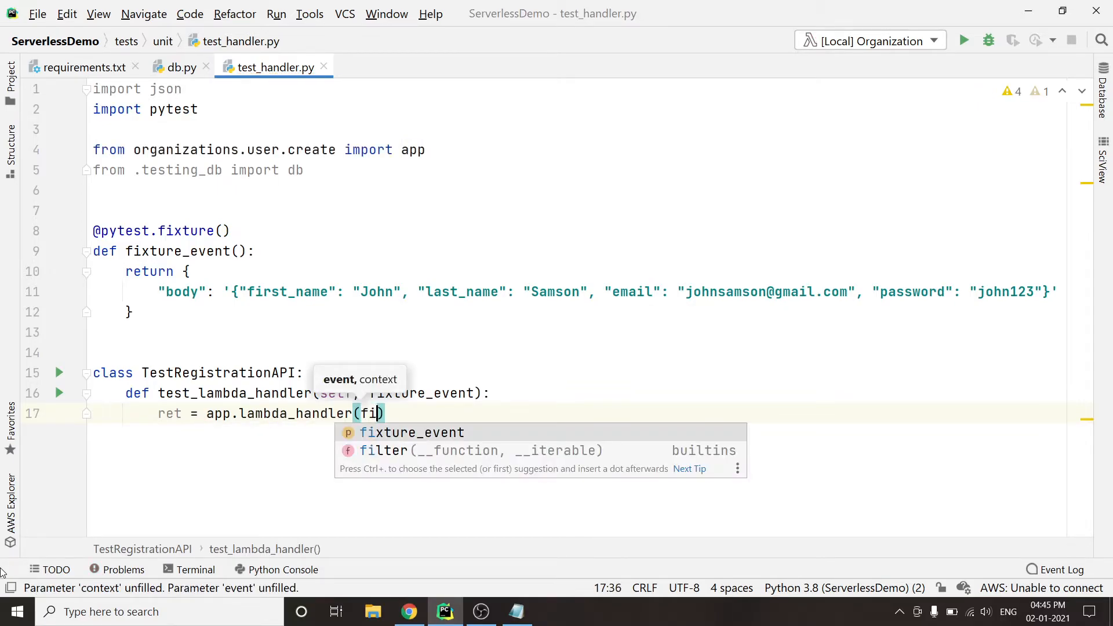
{"action": "key", "text": "Tab"}
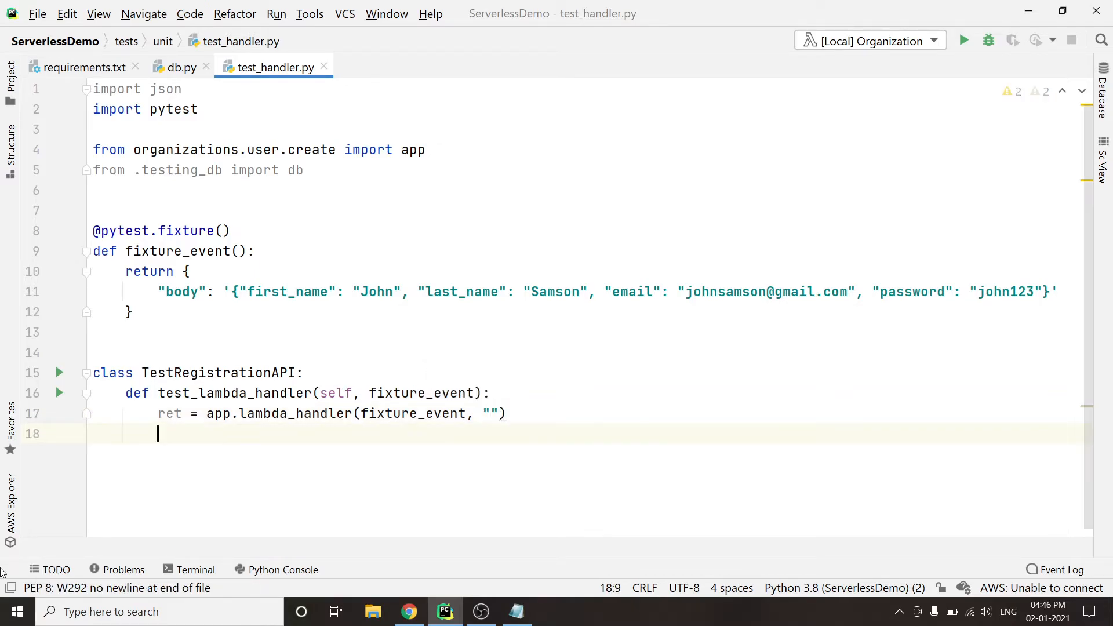
Parse ret's body into data and assert ret["statusCode"] == 200.
{"action": "type", "text": "data = json.lo"}
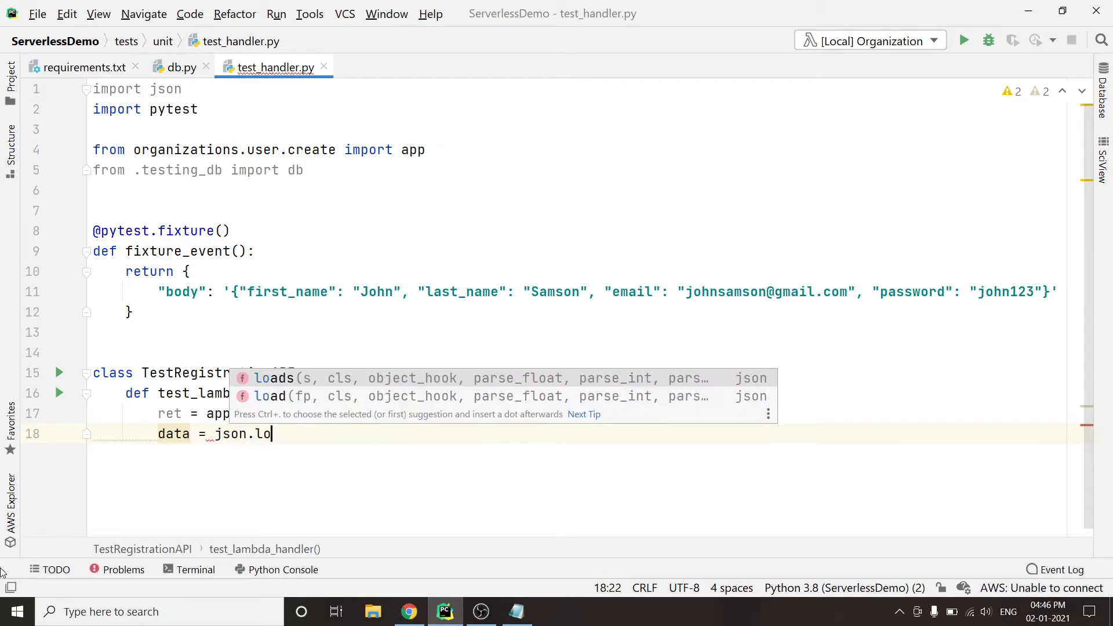
{"action": "type", "text": "ads(ret[\"body"}
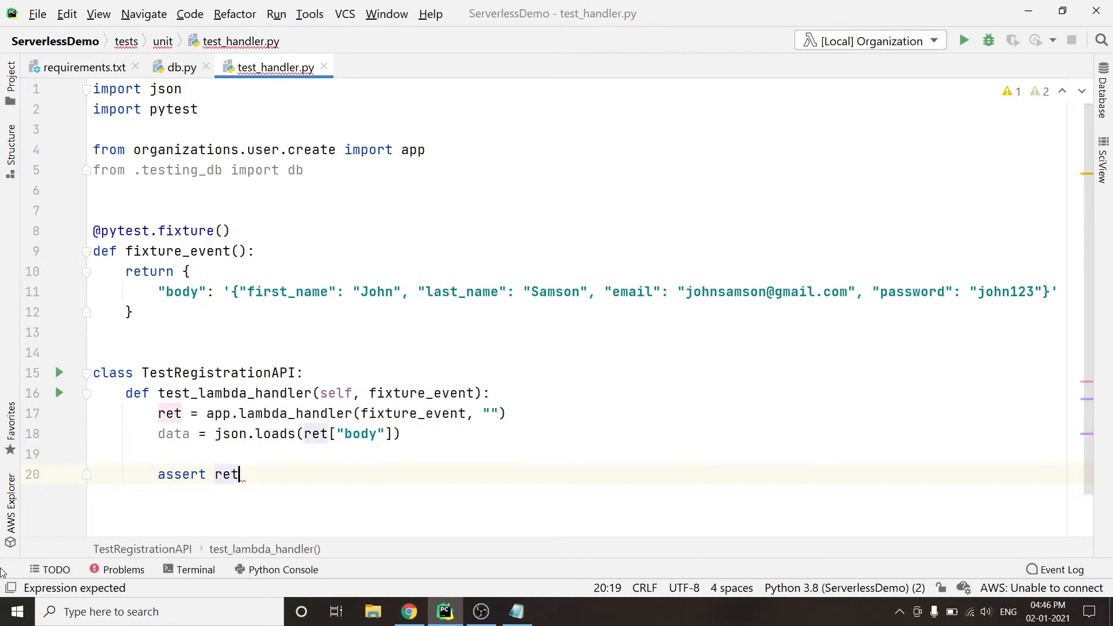
{"action": "type", "text": "[\"st\"]"}
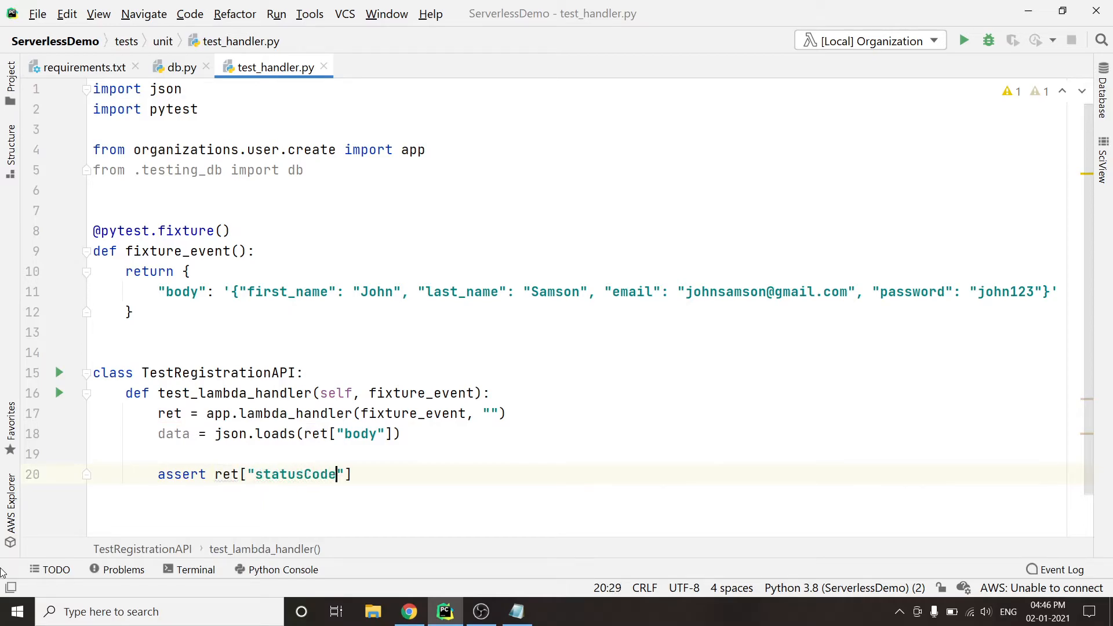
{"action": "type", "text": "=="}
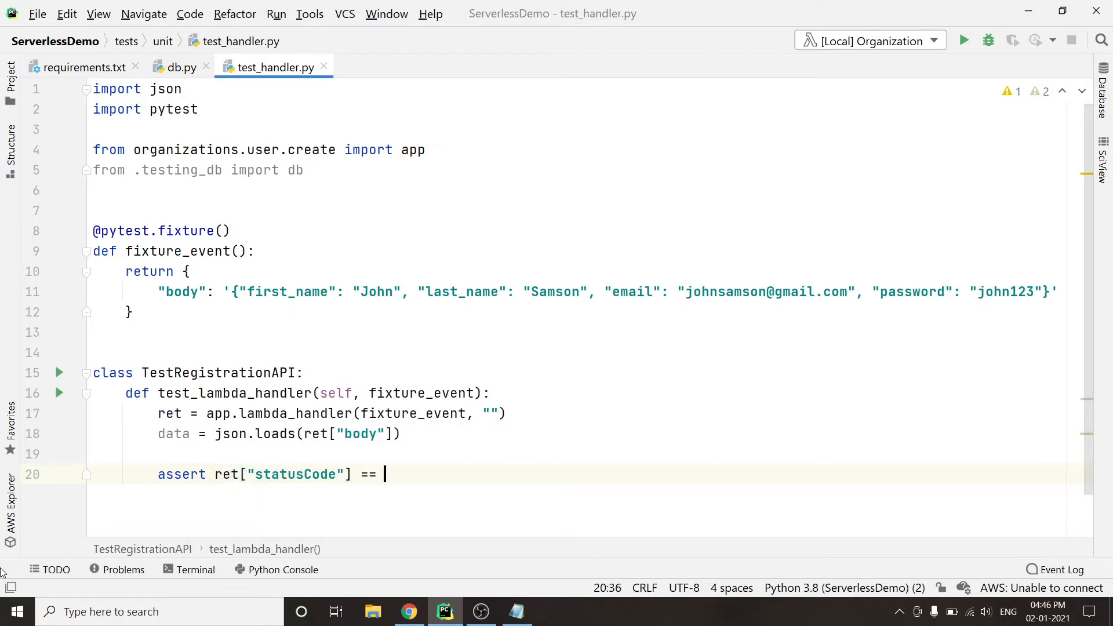
{"action": "type", "text": "200"}
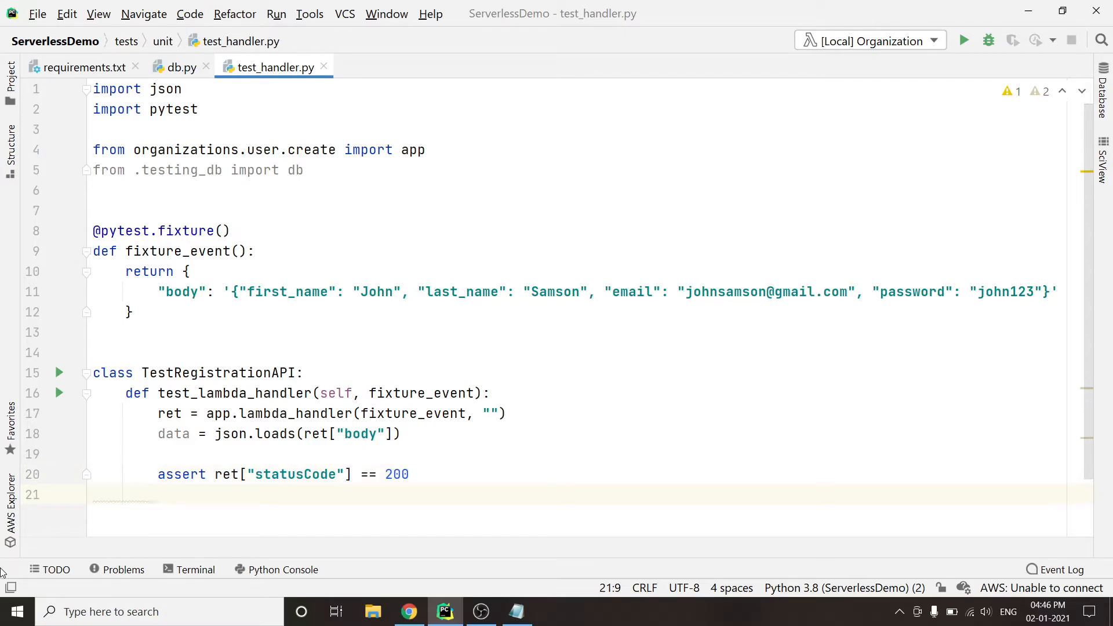
Assert "message" is in ret["body"] and data["message"] equals "Registered Successfully !".
{"action": "type", "text": "assert"}
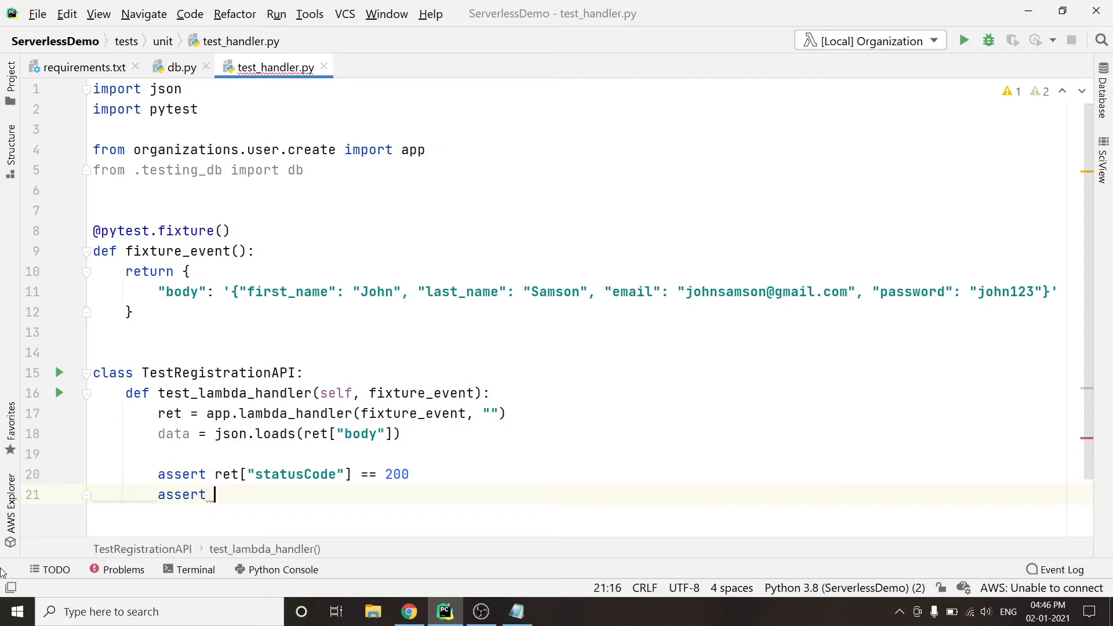
{"action": "type", "text": "\"me\""}
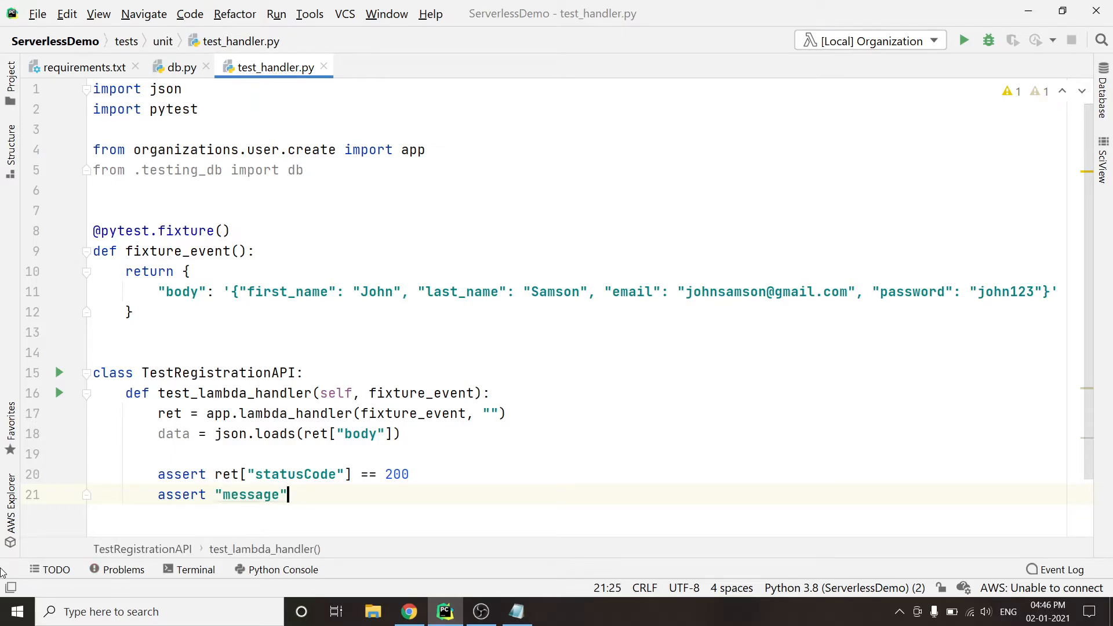
{"action": "type", "text": "in ret"}
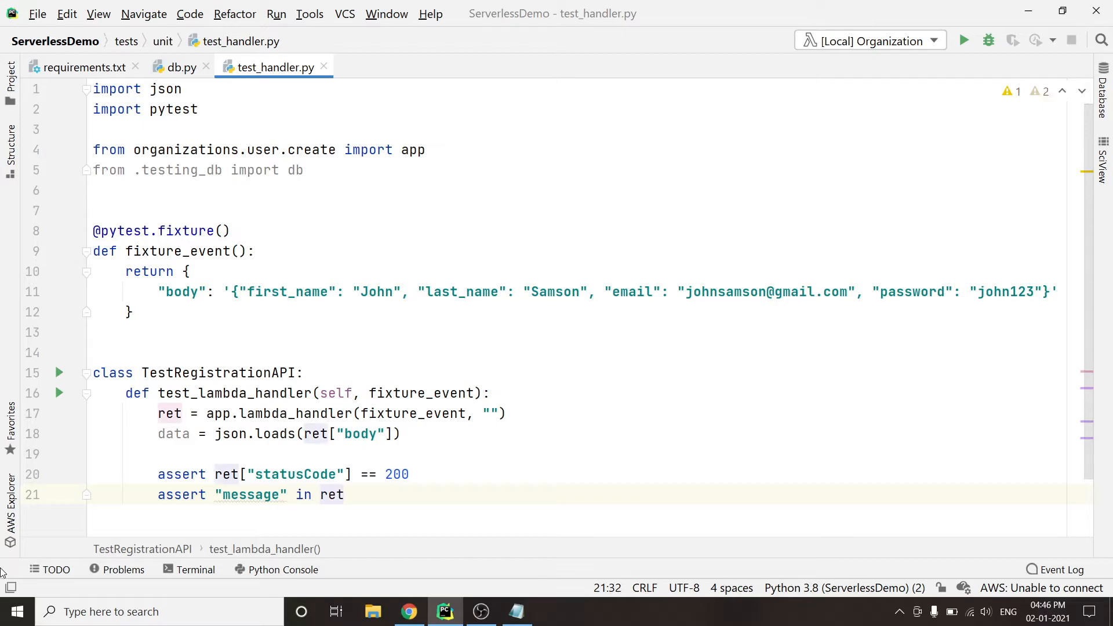
{"action": "type", "text": "[\"body\"]"}
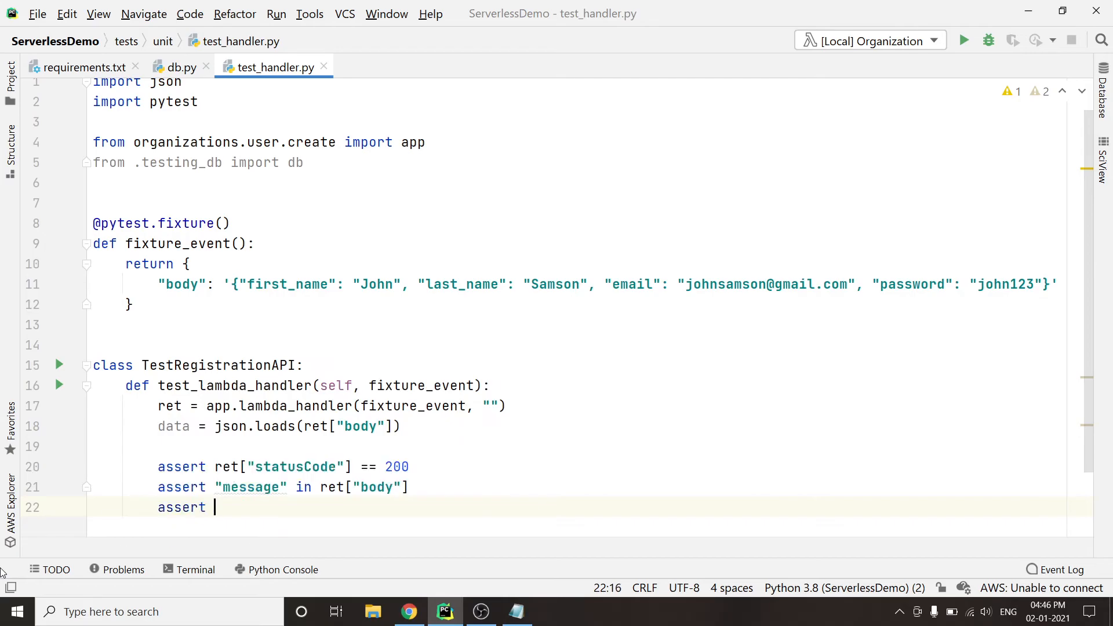
{"action": "type", "text": "data"}
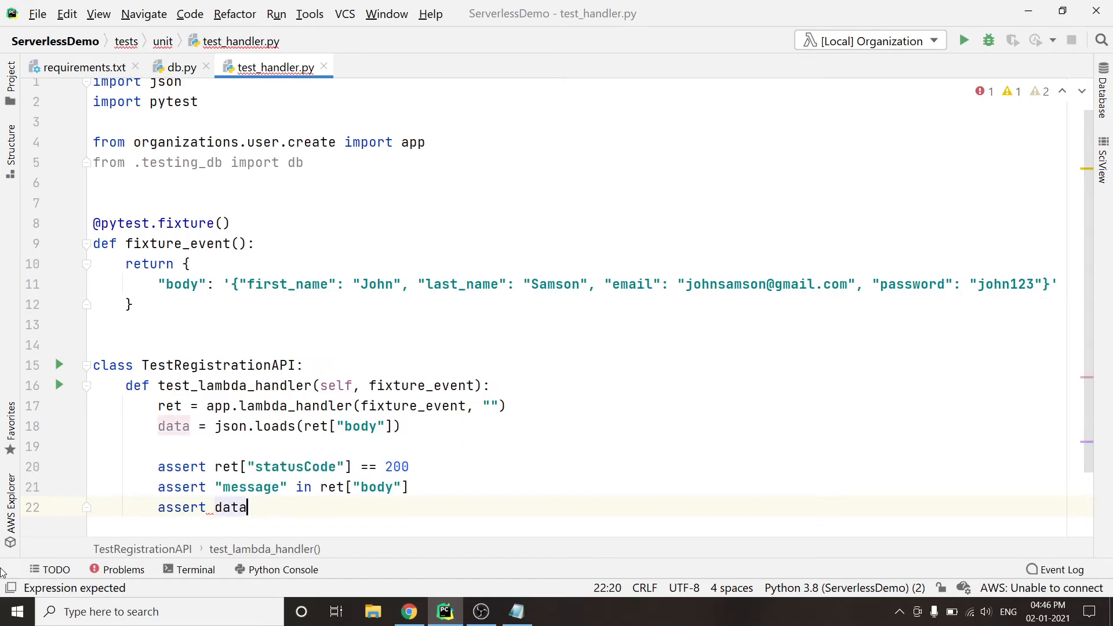
{"action": "type", "text": "[\"mess\"]"}
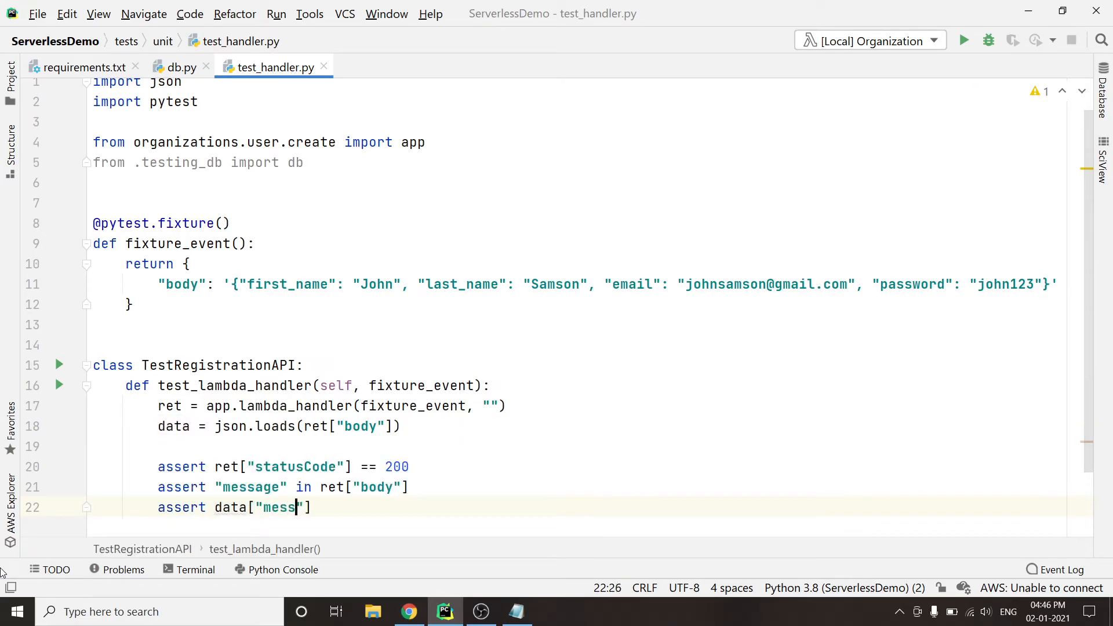
{"action": "type", "text": "age]"}
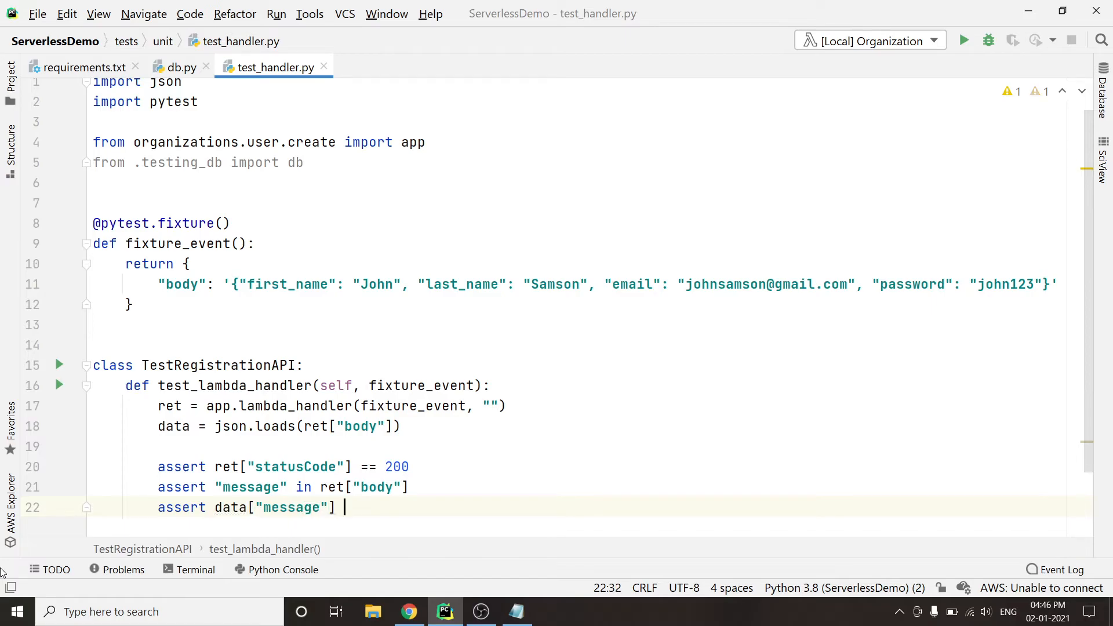
{"action": "type", "text": "=="}
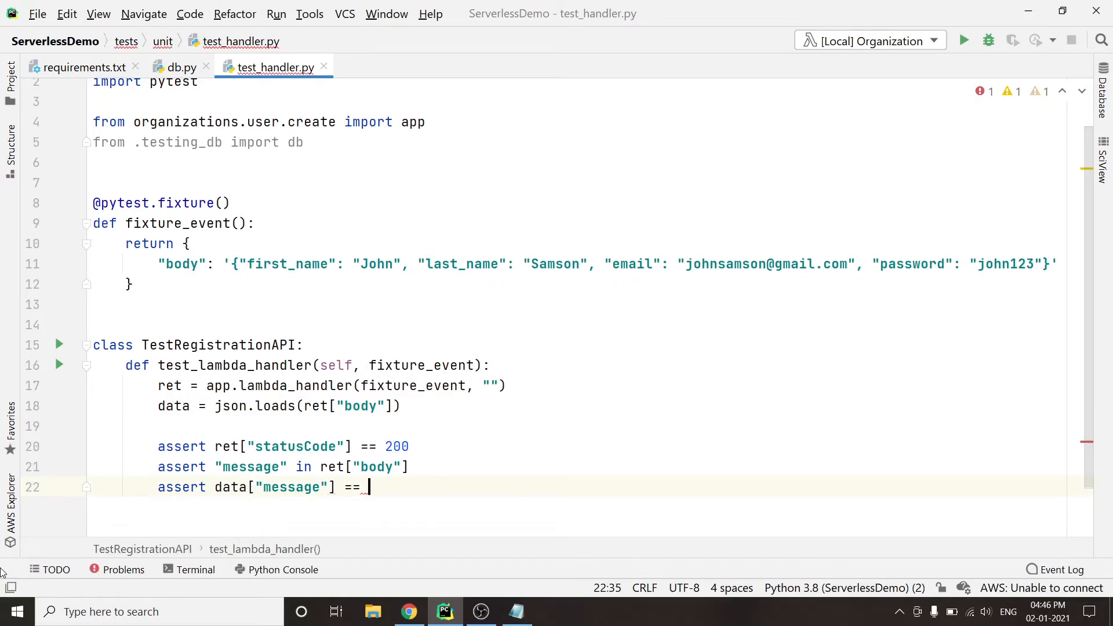
{"action": "type", "text": "\""}
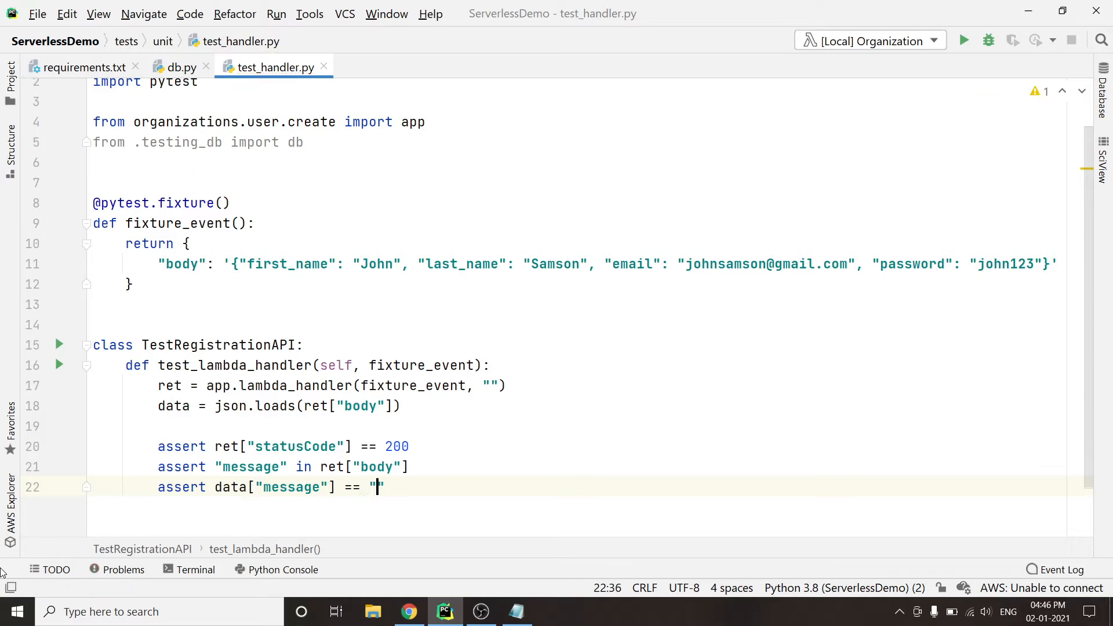
{"action": "type", "text": "Registered Succe"}
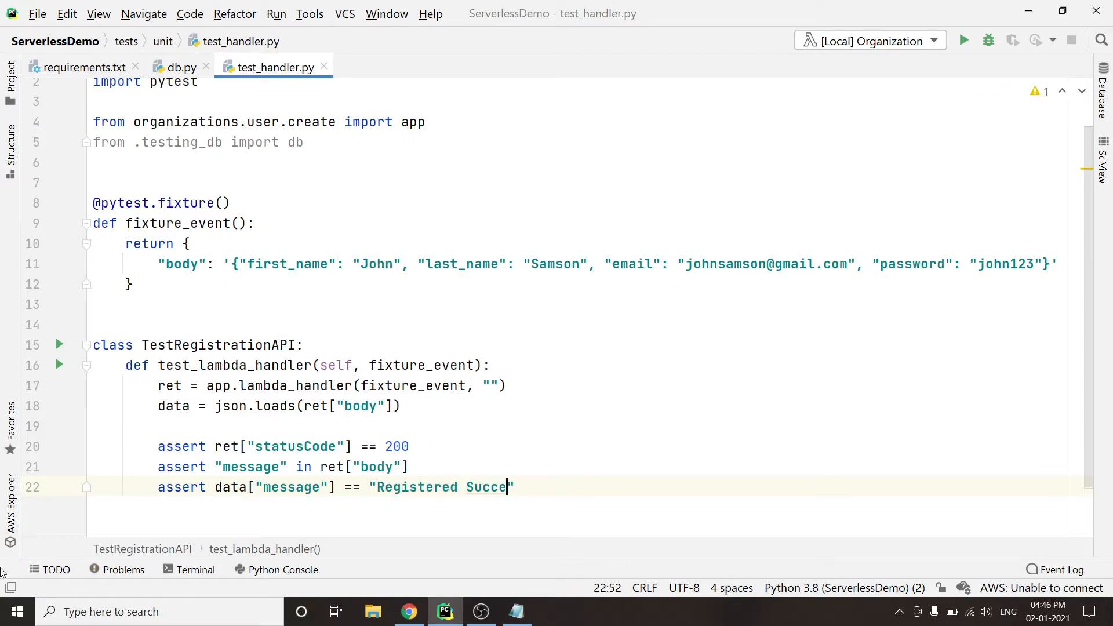
{"action": "type", "text": "ssfully !"}
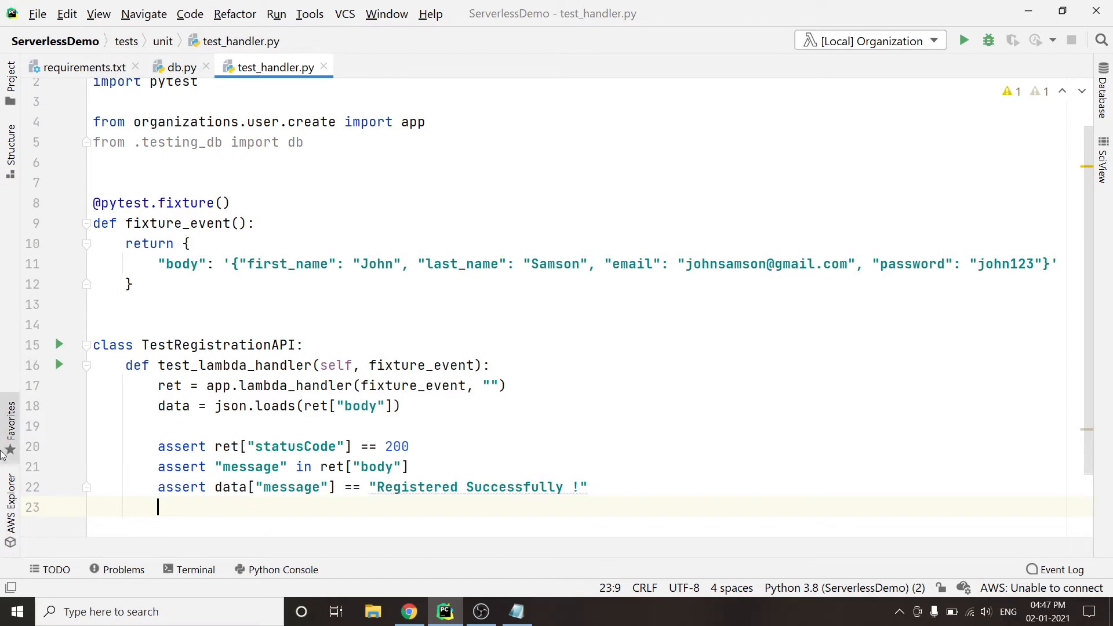
Check the 'Registered Successfully' response in create's app.py, then return to test_handler.py.
{"action": "left_click", "coordinate": [10, 75]}
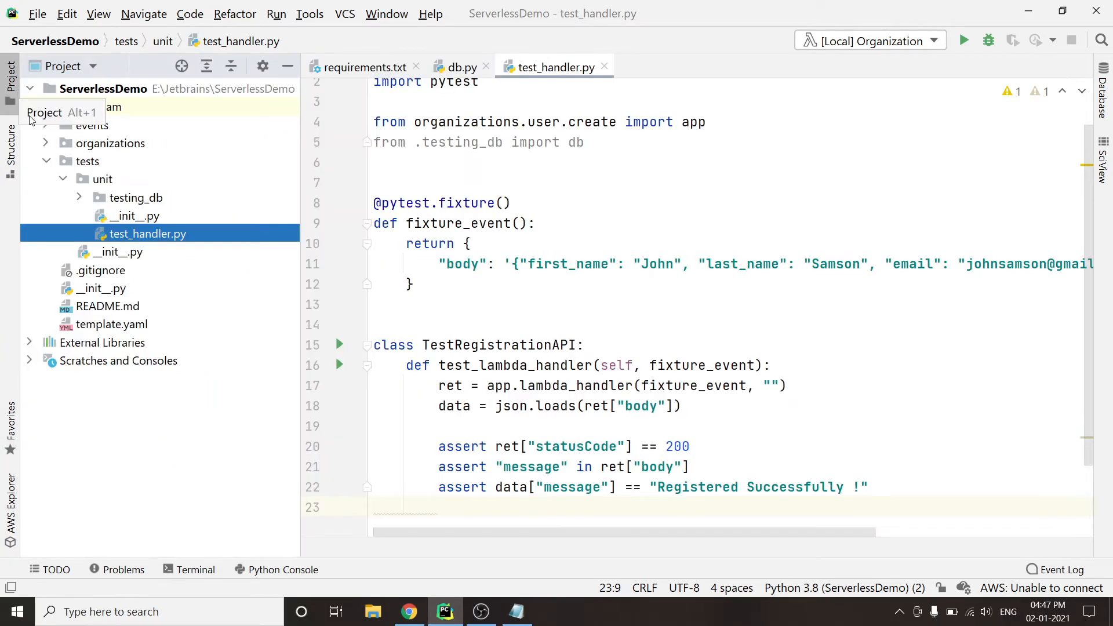
{"action": "left_click", "coordinate": [45, 144]}
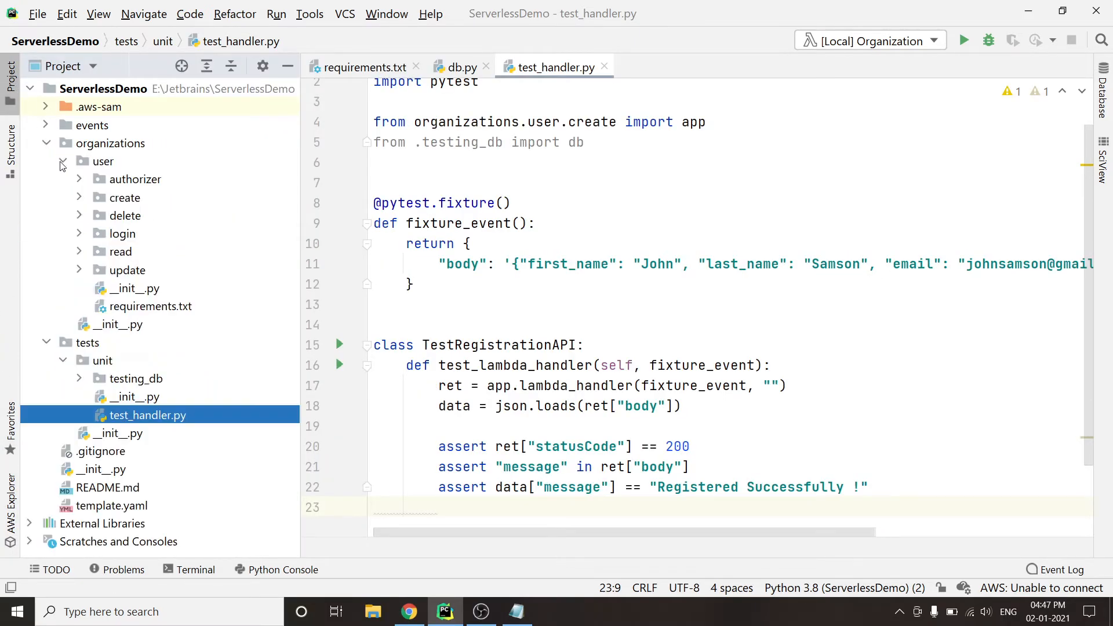
{"action": "left_click", "coordinate": [124, 197]}
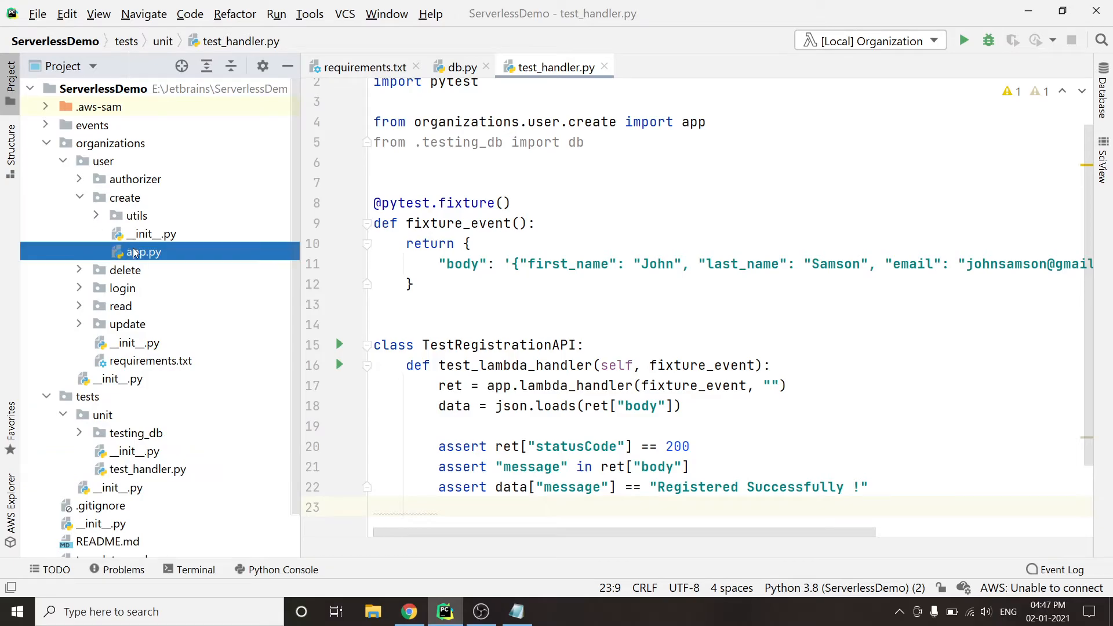
{"action": "double_click", "coordinate": [142, 252]}
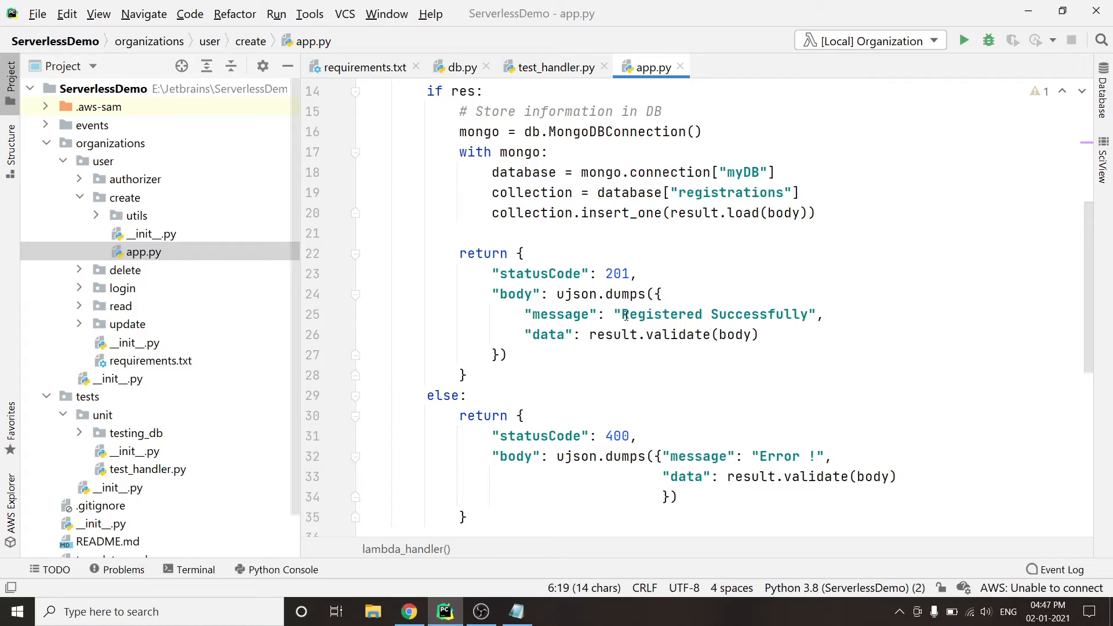
{"action": "double_click", "coordinate": [713, 314]}
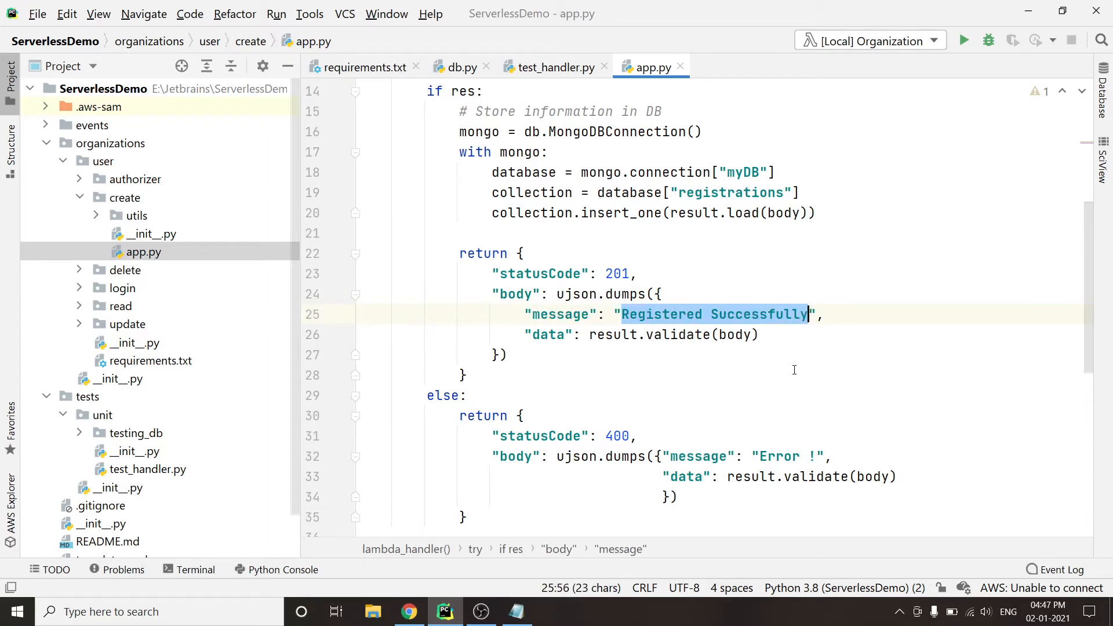
{"action": "left_click", "coordinate": [556, 67]}
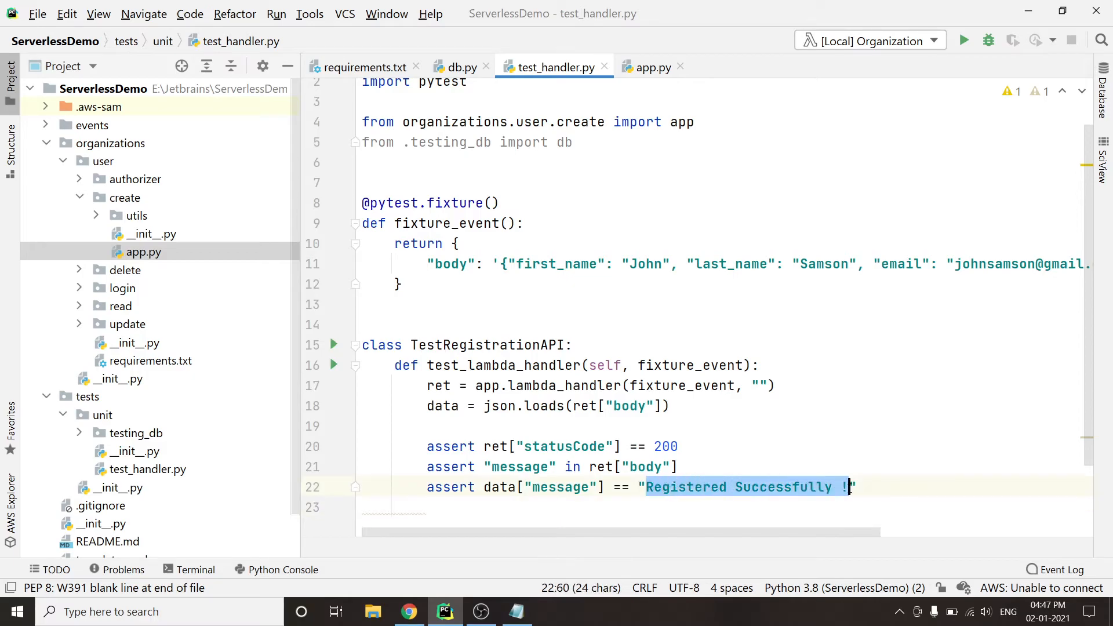
Expect status 201 and the message 'Registered Successfully' in the test assertions.
{"action": "key", "text": "Backspace"}
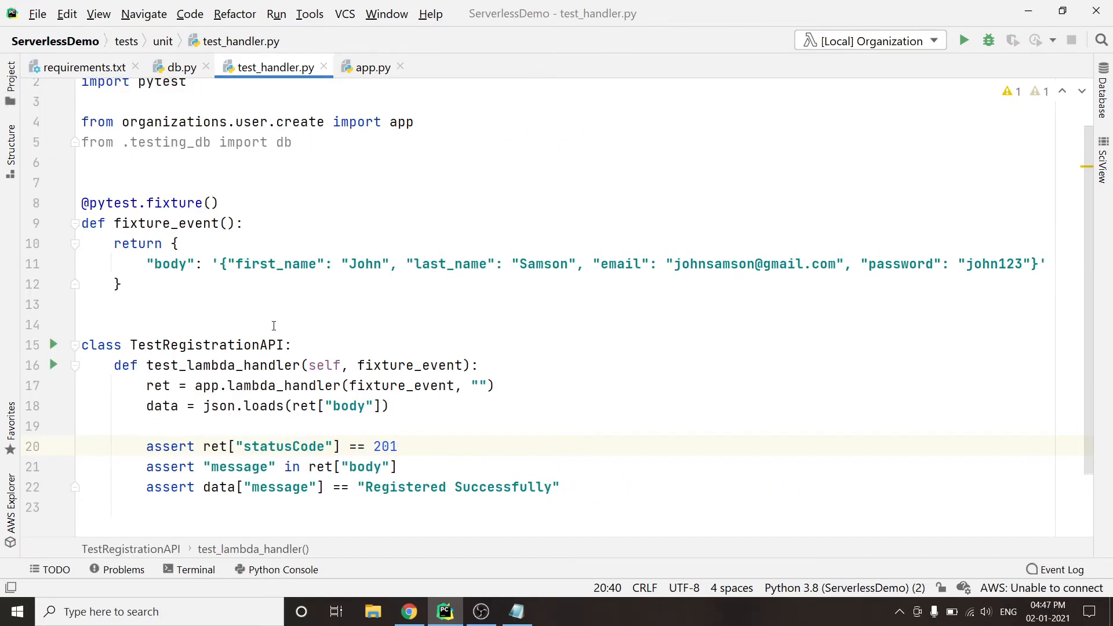
{"action": "mouse_move", "coordinate": [286, 334]}
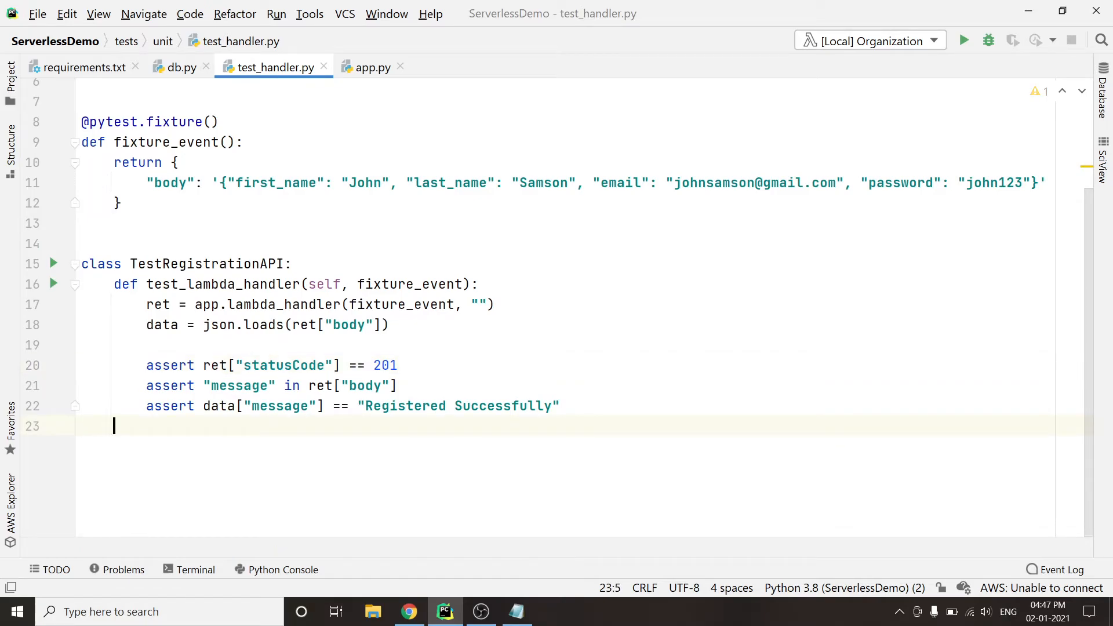
Add a teardown(self) method to the TestRegistrationAPI class.
{"action": "type", "text": "def teart"}
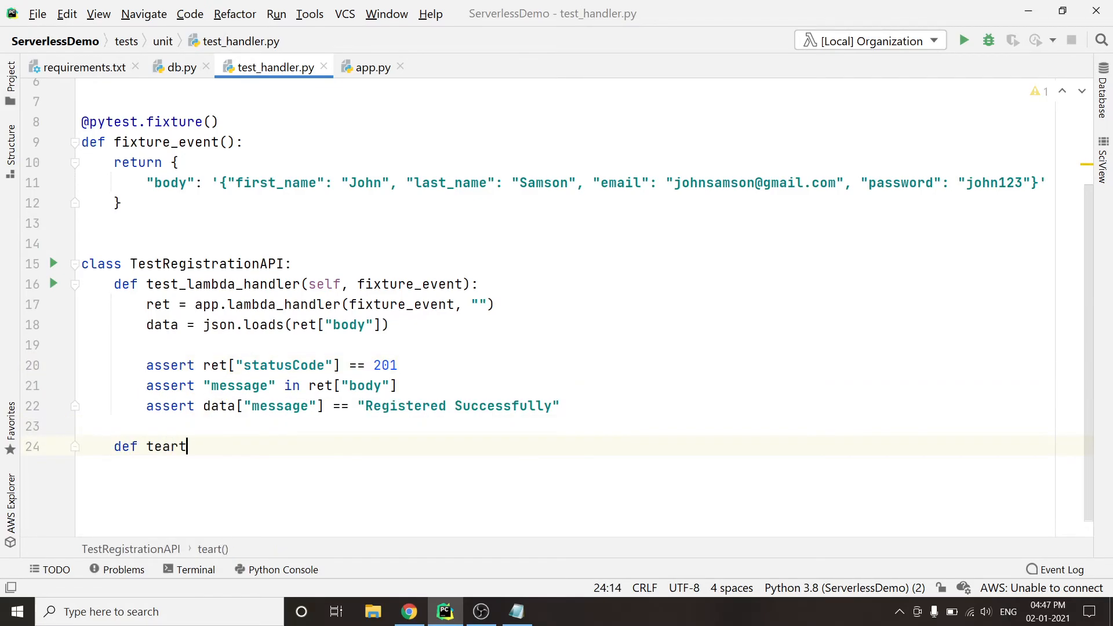
{"action": "type", "text": "d"}
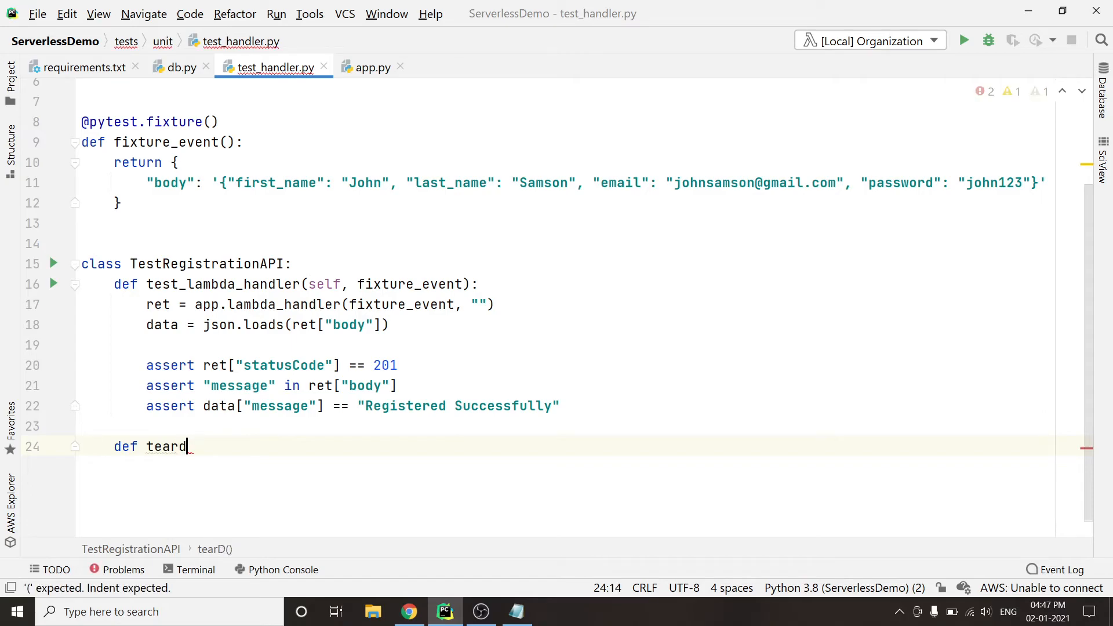
{"action": "type", "text": "own(self):"}
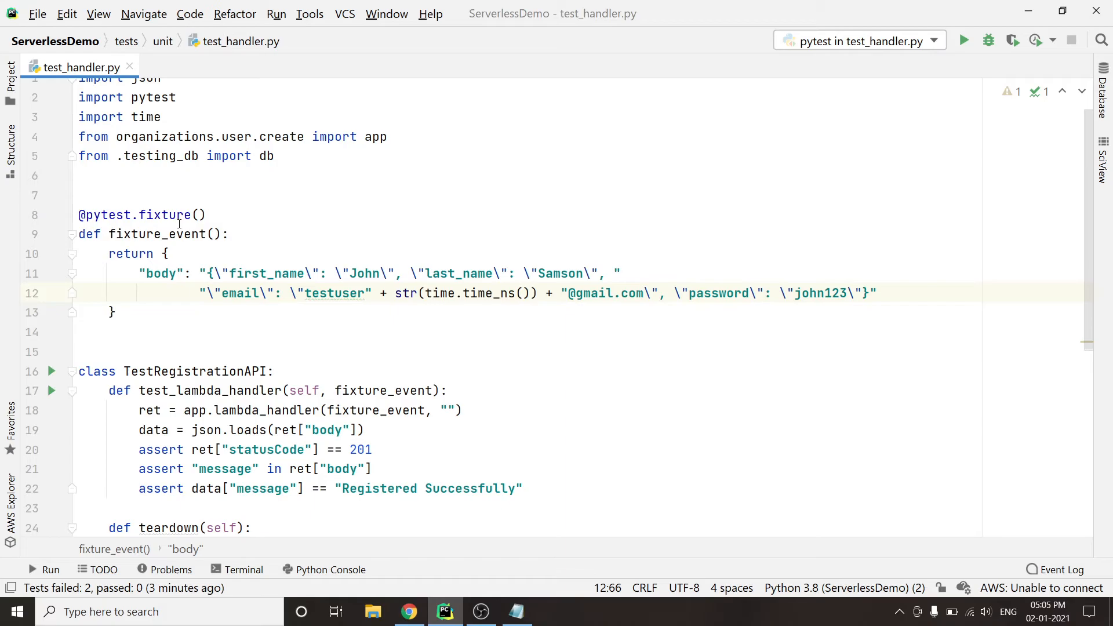
{"action": "mouse_move", "coordinate": [684, 386]}
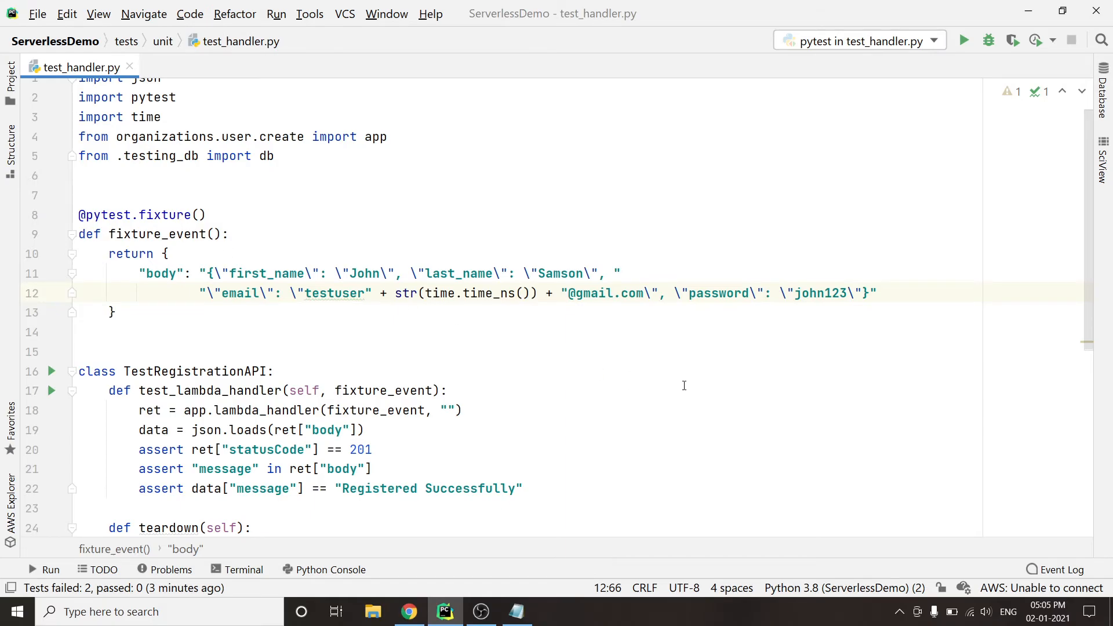
Write the teardown body opening db.MongoDBConnection() and getting the myDB database.
{"action": "scroll", "scroll_direction": "down", "scroll_amount": 3}
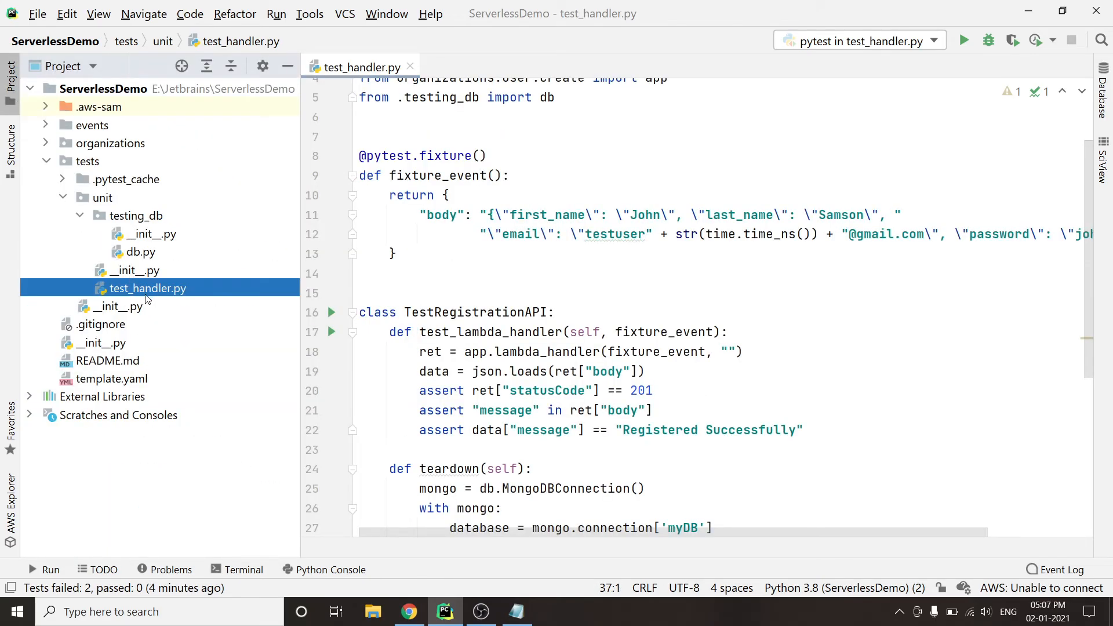
Run 'pytest in test_handler.py' from the Project tree's context menu.
{"action": "right_click", "coordinate": [146, 288]}
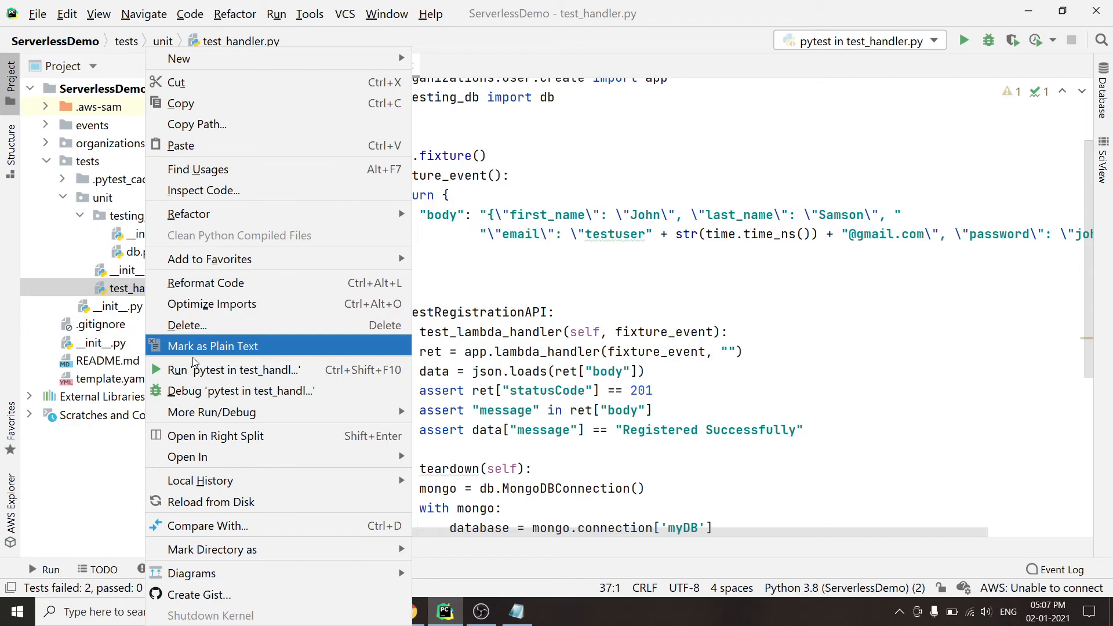
{"action": "left_click", "coordinate": [236, 369]}
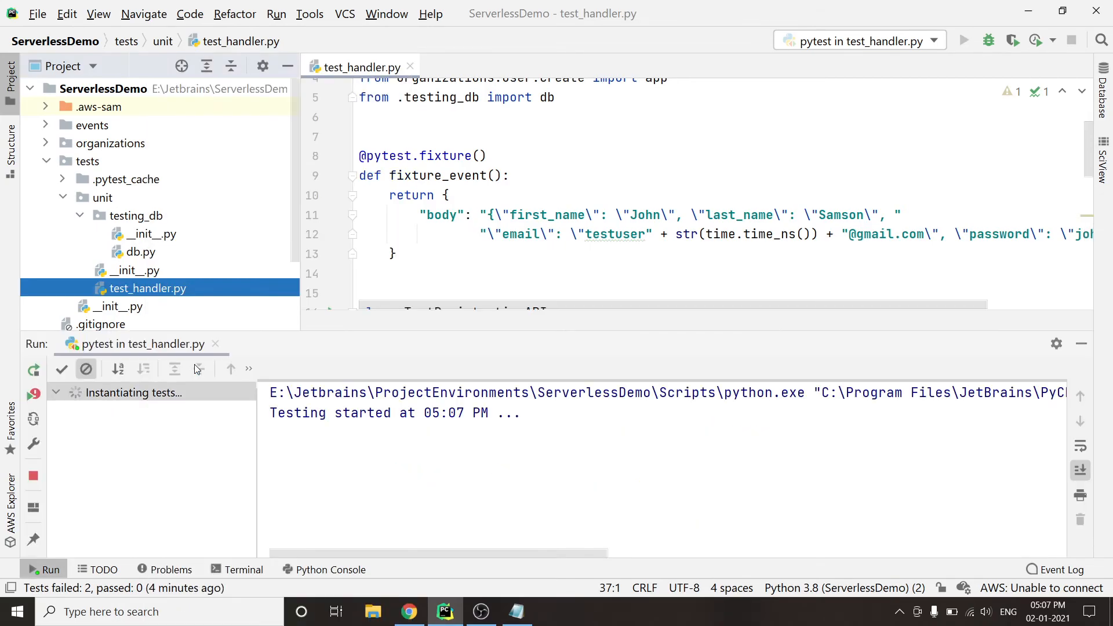